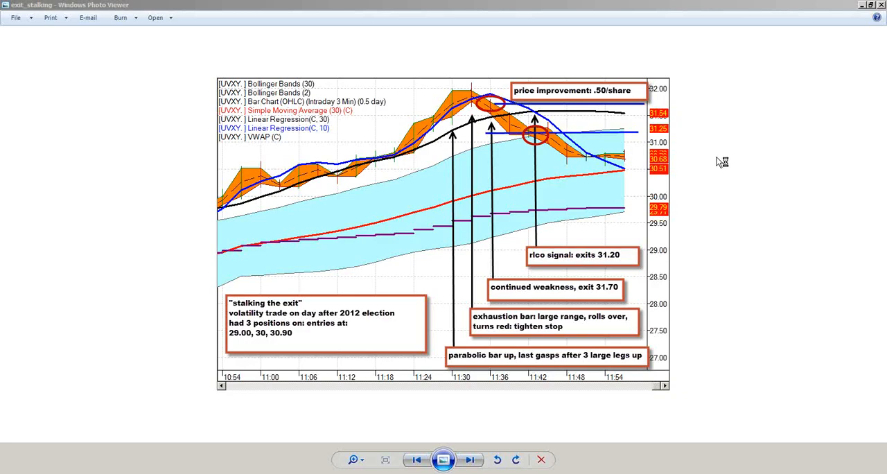
{"action": "mouse_move", "coordinate": [729, 205]}
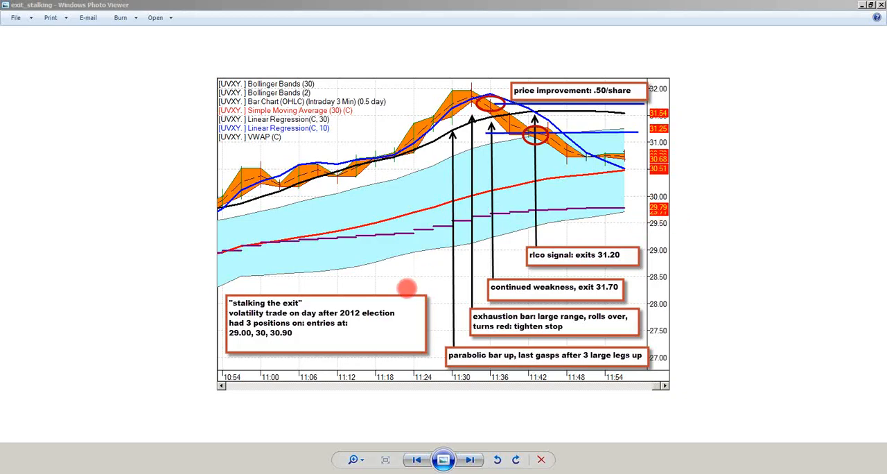
{"action": "mouse_move", "coordinate": [222, 306]}
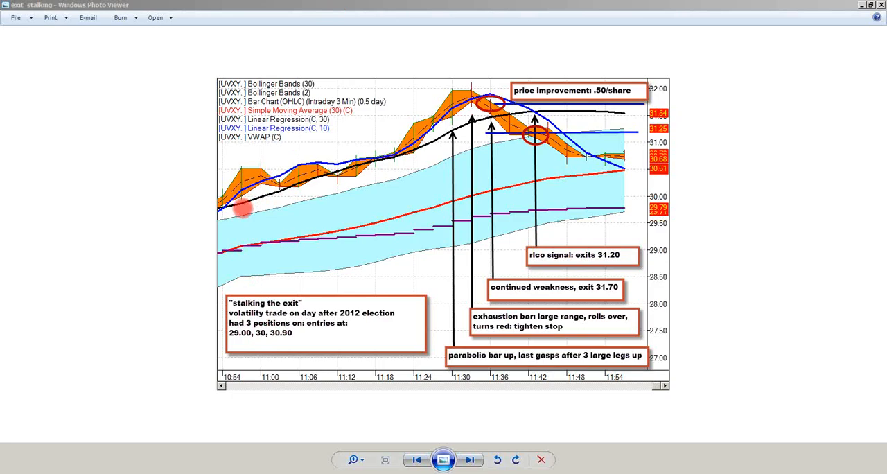
{"action": "mouse_move", "coordinate": [271, 172]}
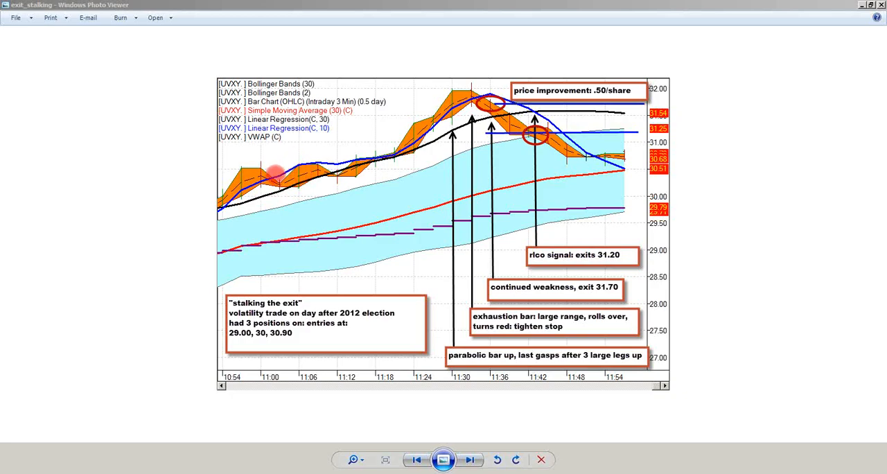
{"action": "mouse_move", "coordinate": [222, 329]}
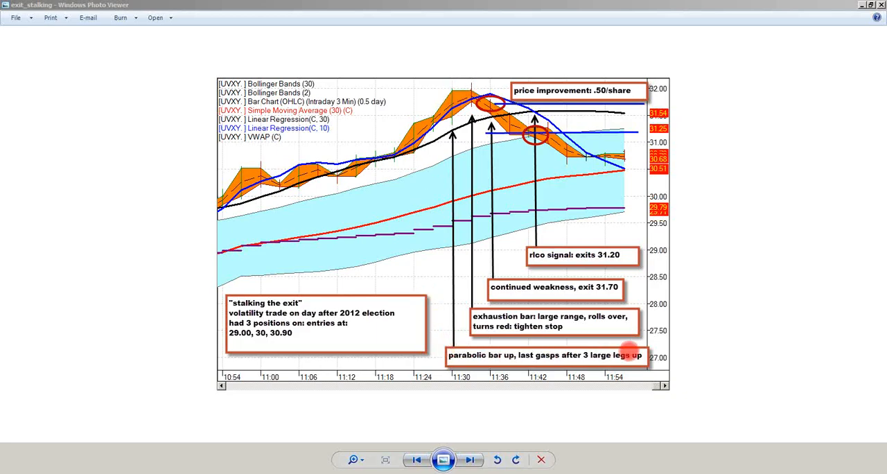
{"action": "mouse_move", "coordinate": [454, 262]}
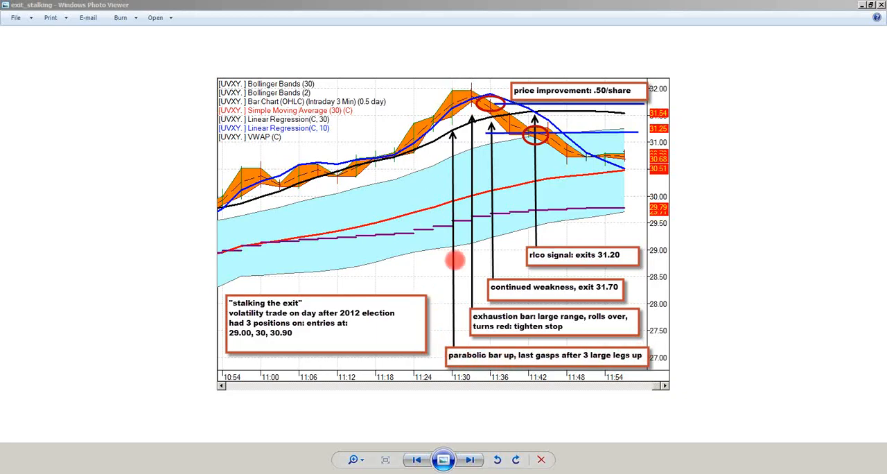
{"action": "mouse_move", "coordinate": [452, 252]}
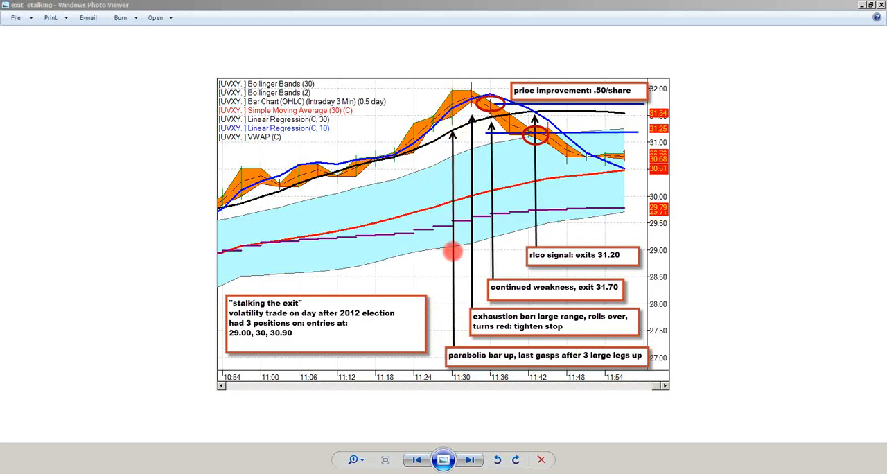
{"action": "mouse_move", "coordinate": [510, 335]}
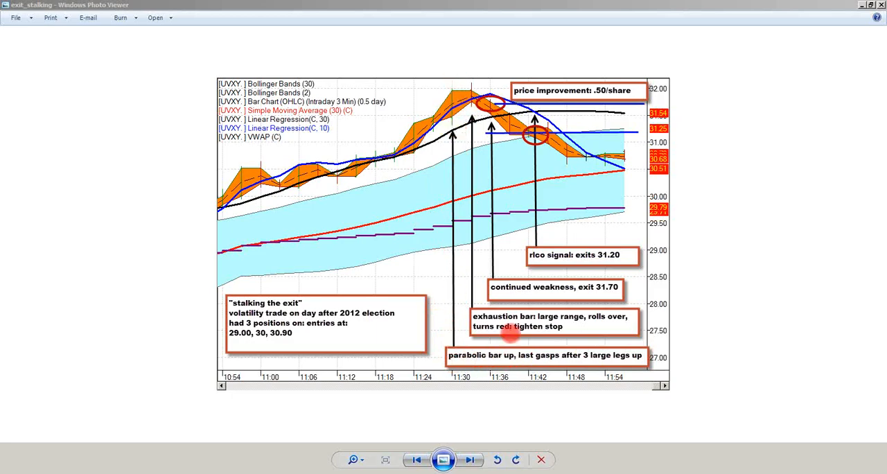
{"action": "mouse_move", "coordinate": [452, 88]}
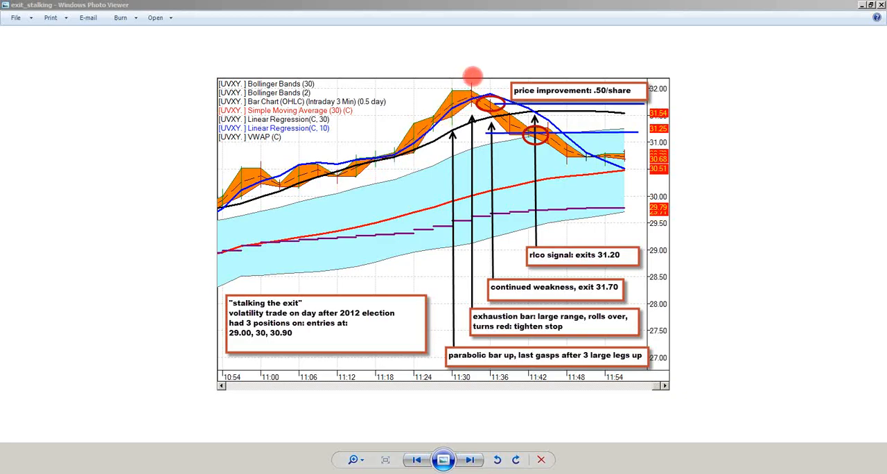
{"action": "mouse_move", "coordinate": [471, 87]}
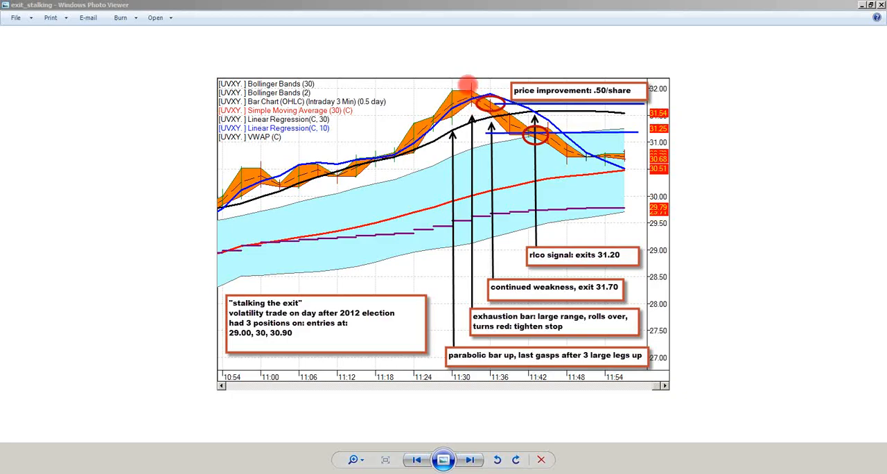
{"action": "mouse_move", "coordinate": [312, 182]}
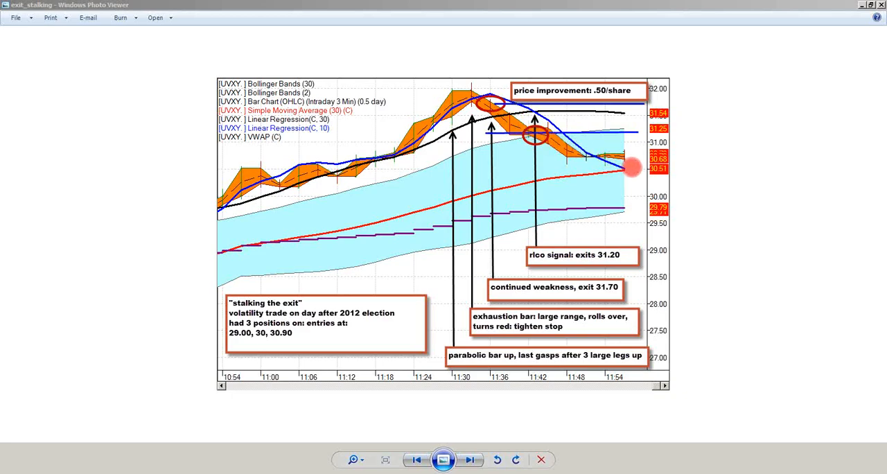
{"action": "mouse_move", "coordinate": [682, 166]}
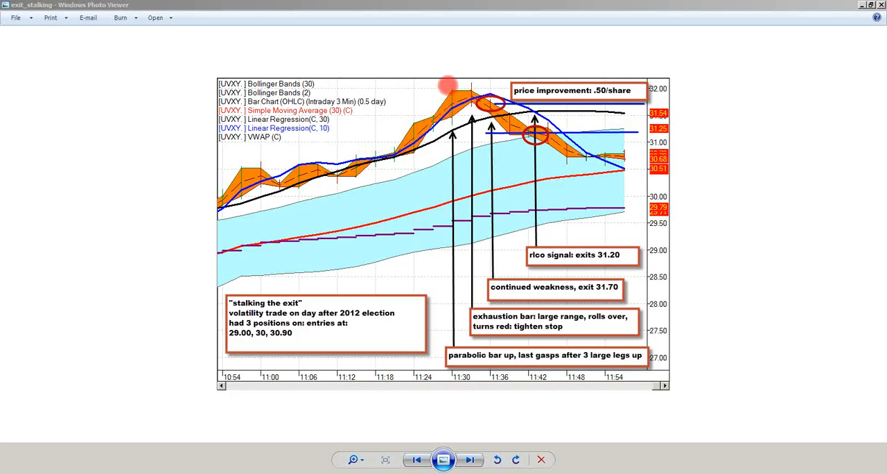
{"action": "mouse_move", "coordinate": [477, 85]}
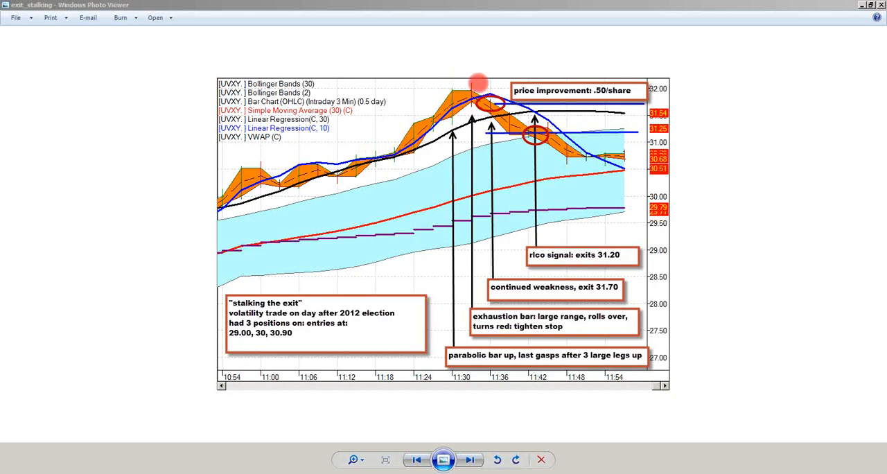
{"action": "mouse_move", "coordinate": [468, 76]}
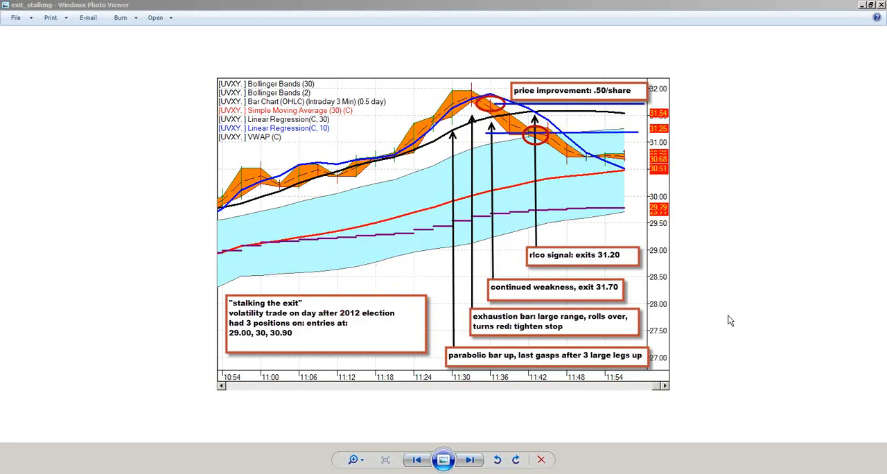
{"action": "mouse_move", "coordinate": [733, 315]}
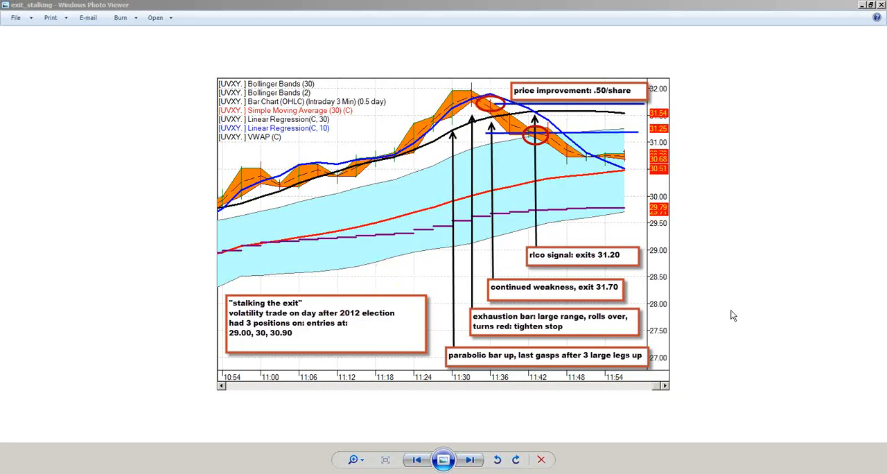
{"action": "mouse_move", "coordinate": [741, 365]}
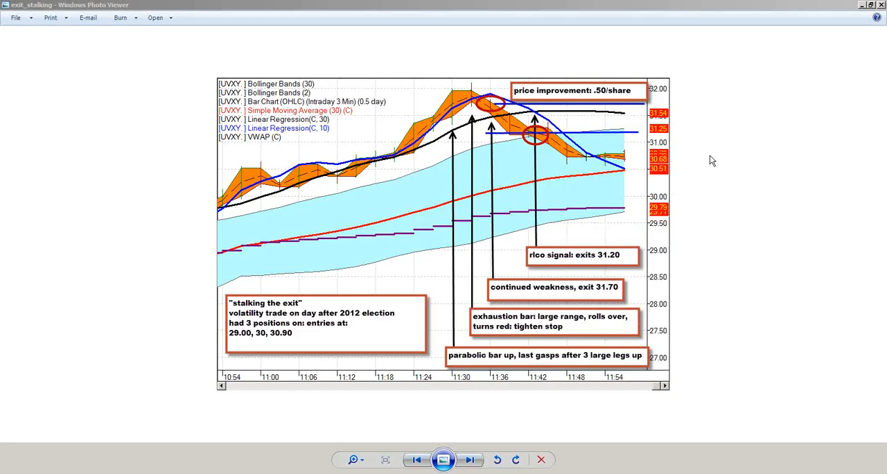
{"action": "mouse_move", "coordinate": [489, 424]}
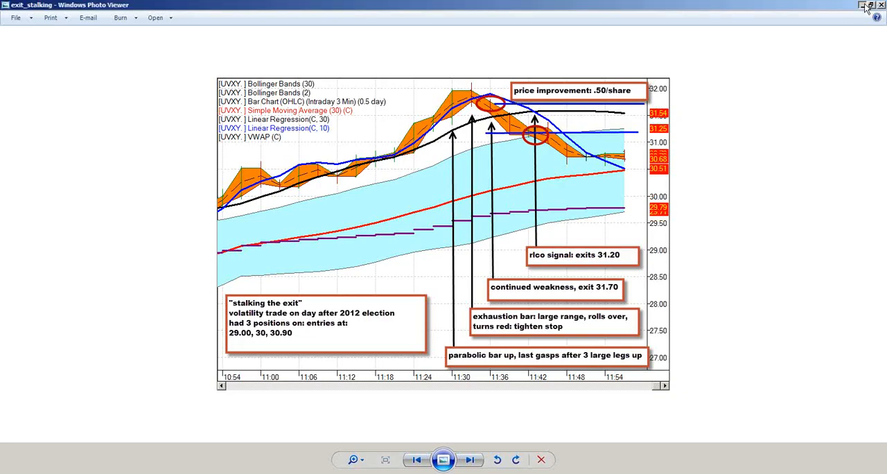
{"action": "mouse_move", "coordinate": [843, 16]}
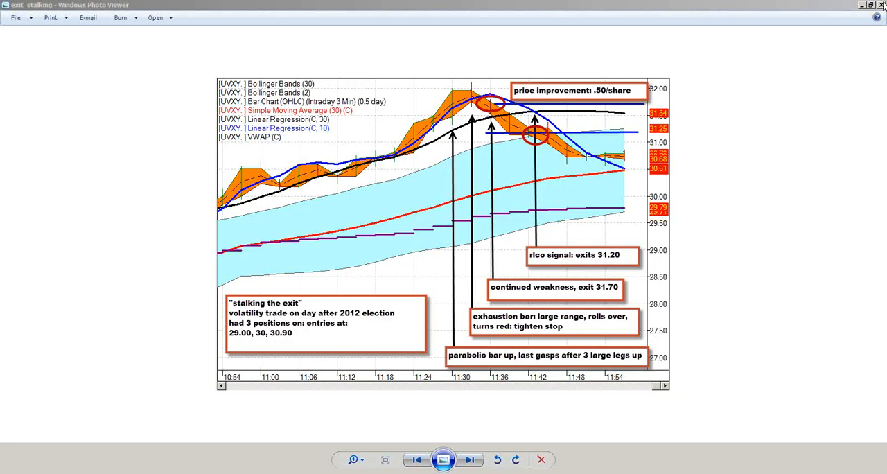
{"action": "mouse_move", "coordinate": [737, 338]}
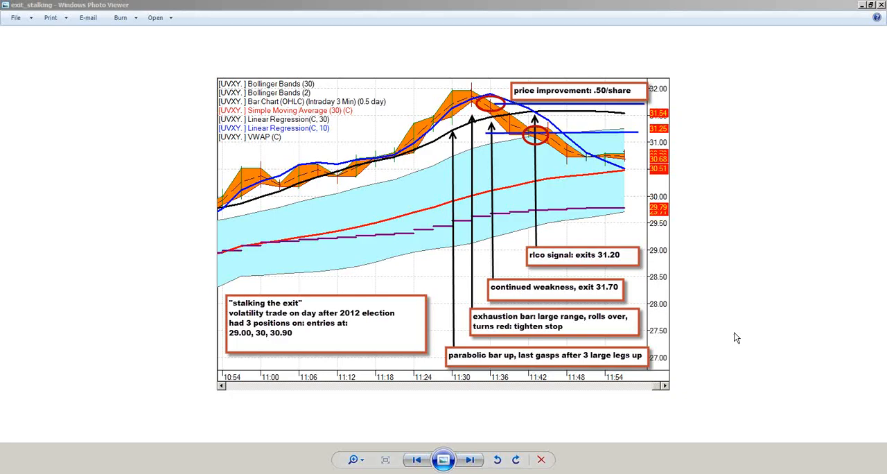
Step: Advance to the UVXY quiz chart asking about the sideways channel's real high
{"action": "left_click", "coordinate": [470, 460]}
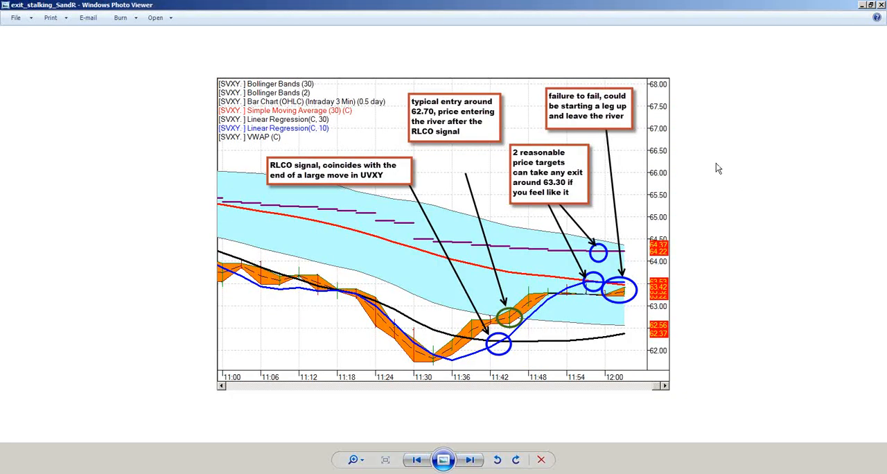
{"action": "mouse_move", "coordinate": [725, 202]}
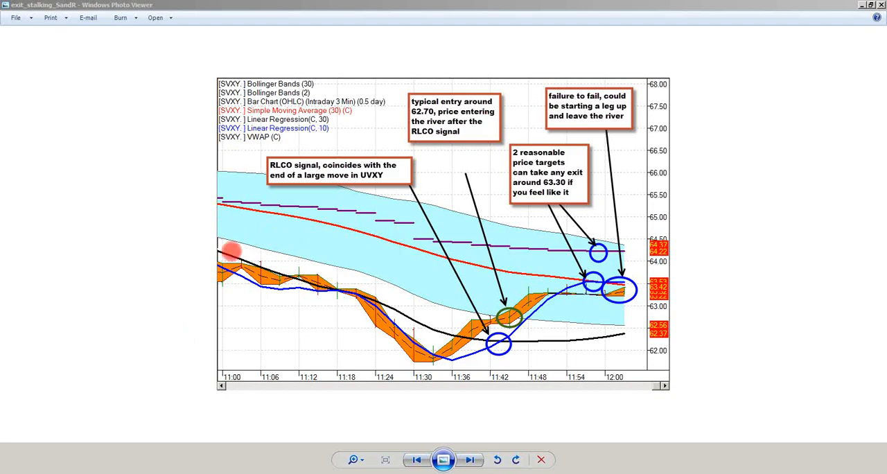
{"action": "mouse_move", "coordinate": [291, 298]}
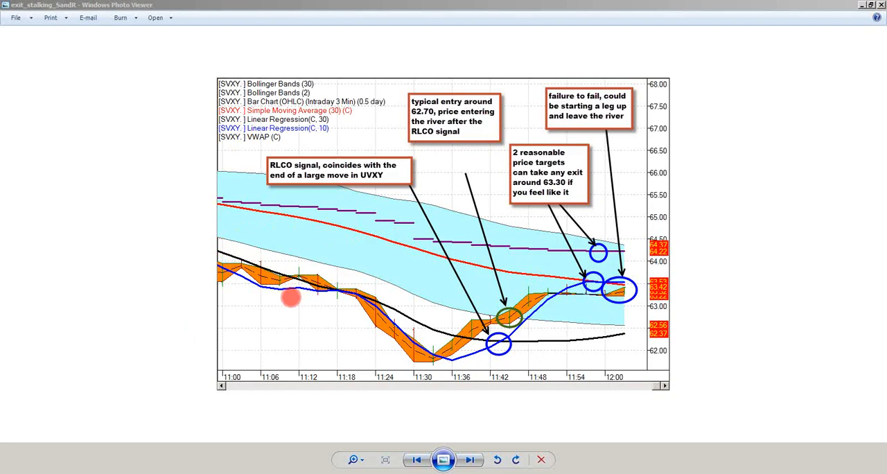
{"action": "mouse_move", "coordinate": [202, 207]}
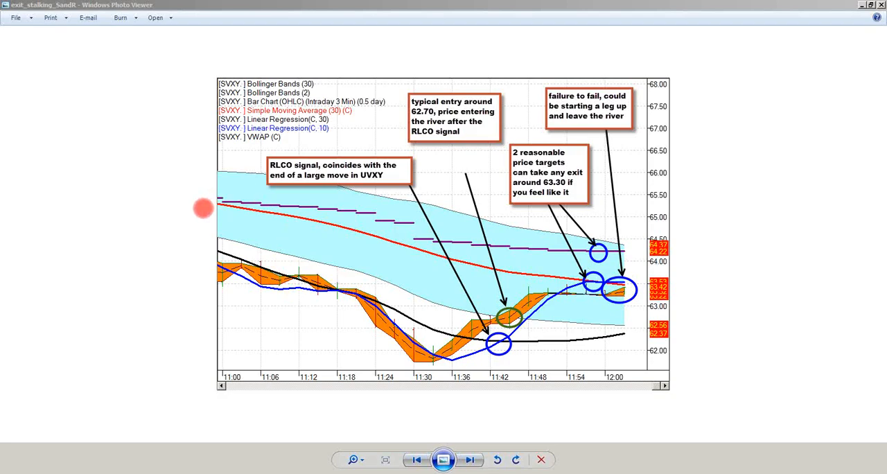
{"action": "mouse_move", "coordinate": [271, 263]}
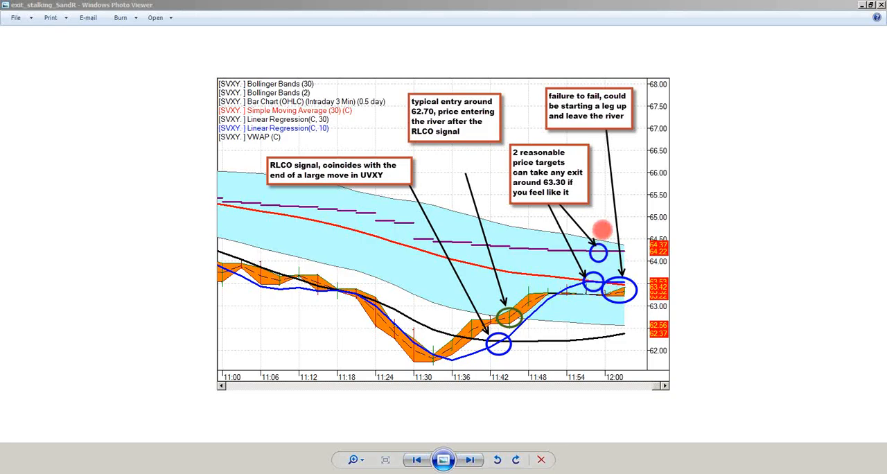
{"action": "mouse_move", "coordinate": [599, 313]}
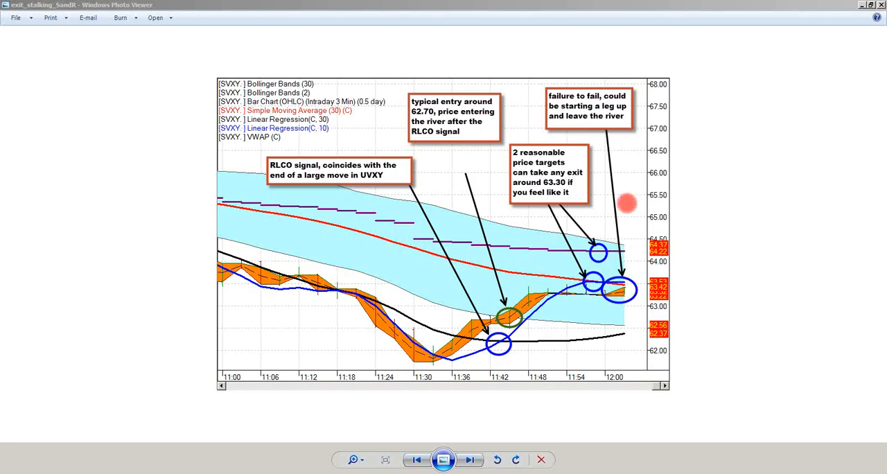
{"action": "mouse_move", "coordinate": [627, 228]}
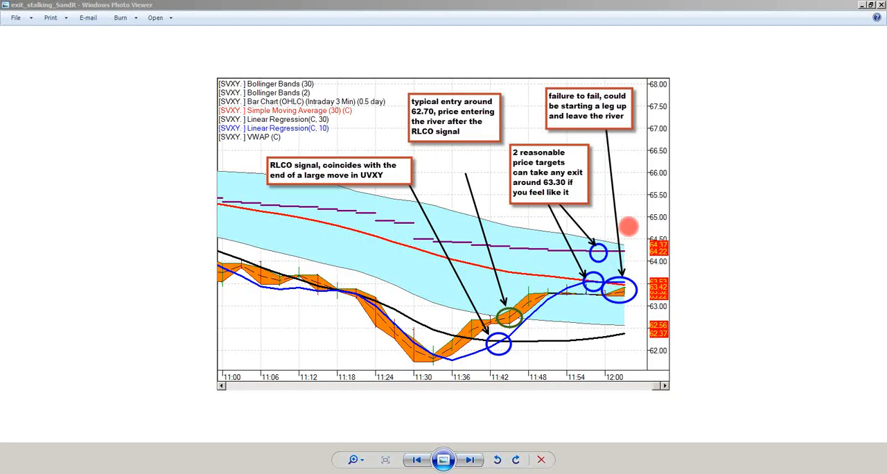
{"action": "mouse_move", "coordinate": [640, 187]}
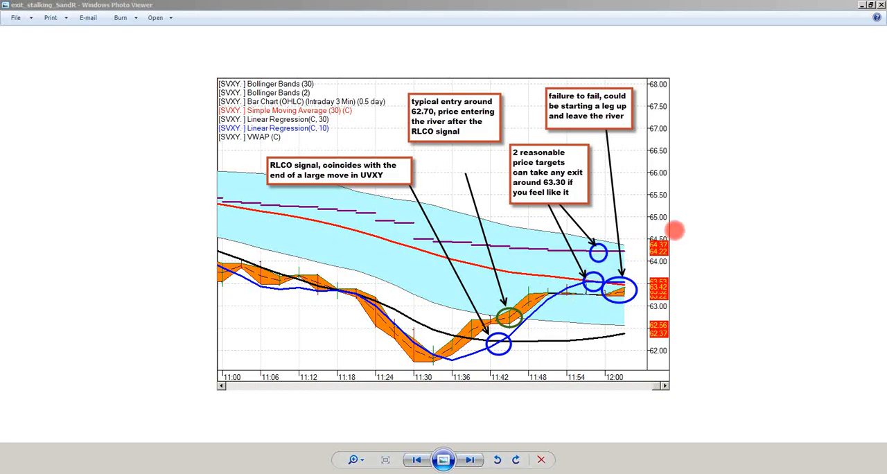
{"action": "mouse_move", "coordinate": [766, 201]}
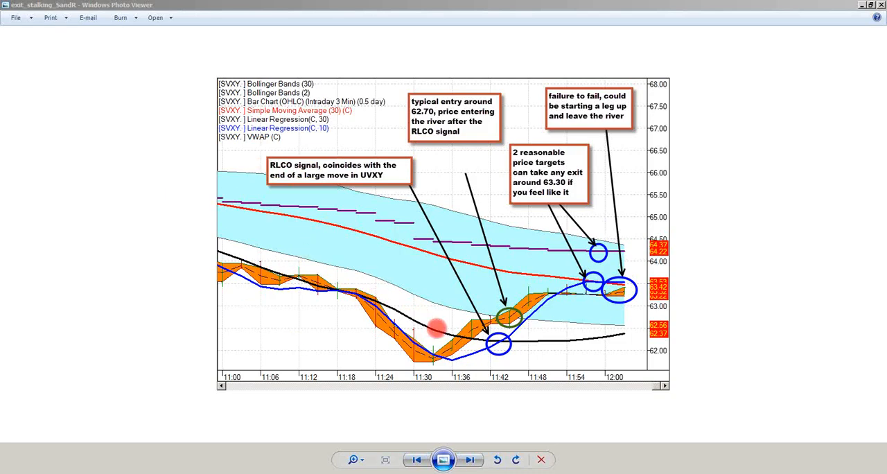
{"action": "mouse_move", "coordinate": [561, 338]}
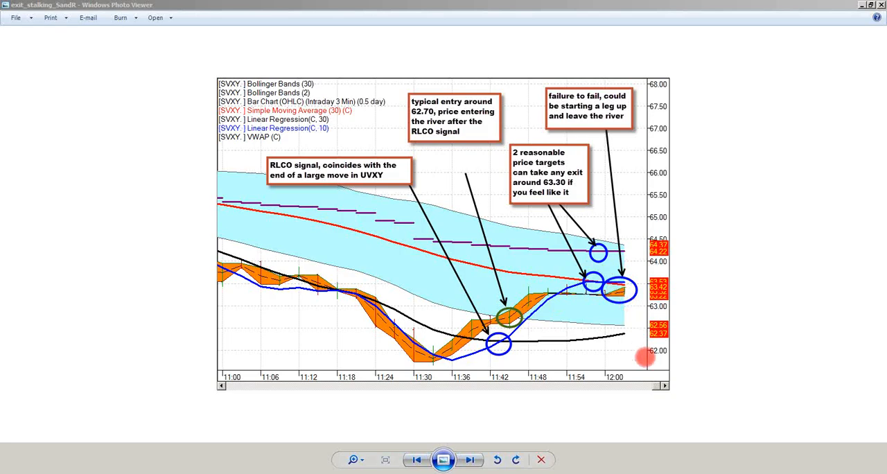
{"action": "mouse_move", "coordinate": [565, 325]}
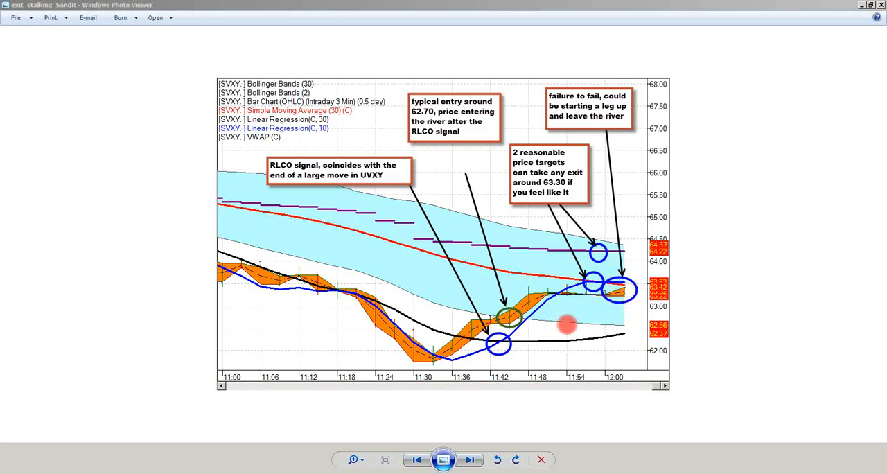
{"action": "mouse_move", "coordinate": [380, 298]}
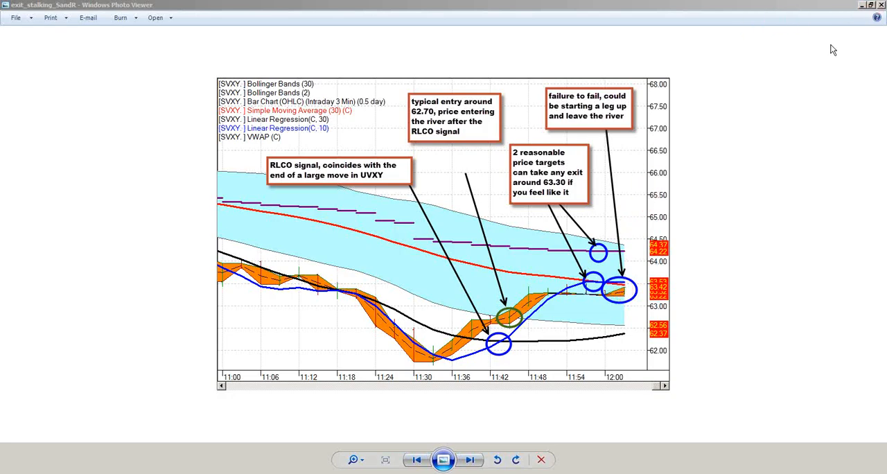
{"action": "mouse_move", "coordinate": [707, 162]}
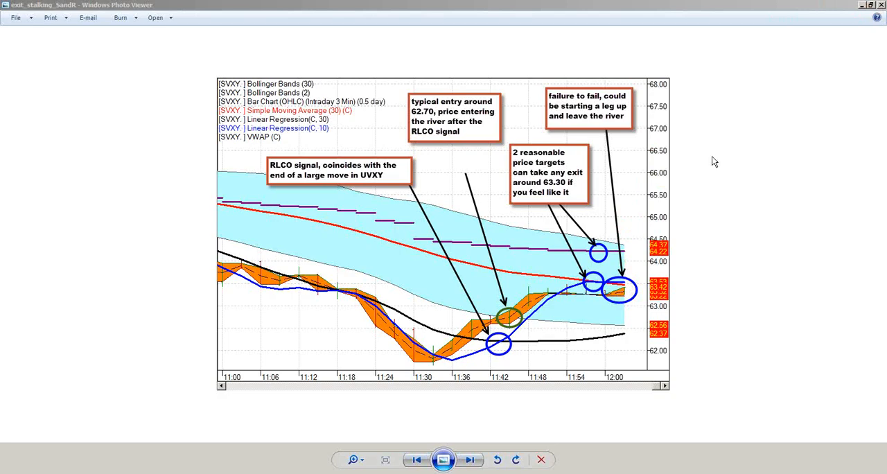
{"action": "mouse_move", "coordinate": [736, 178]}
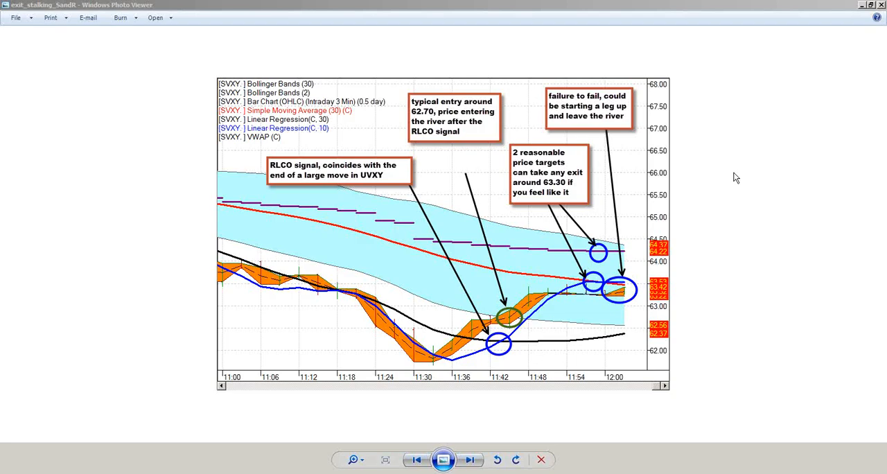
{"action": "mouse_move", "coordinate": [881, 11]}
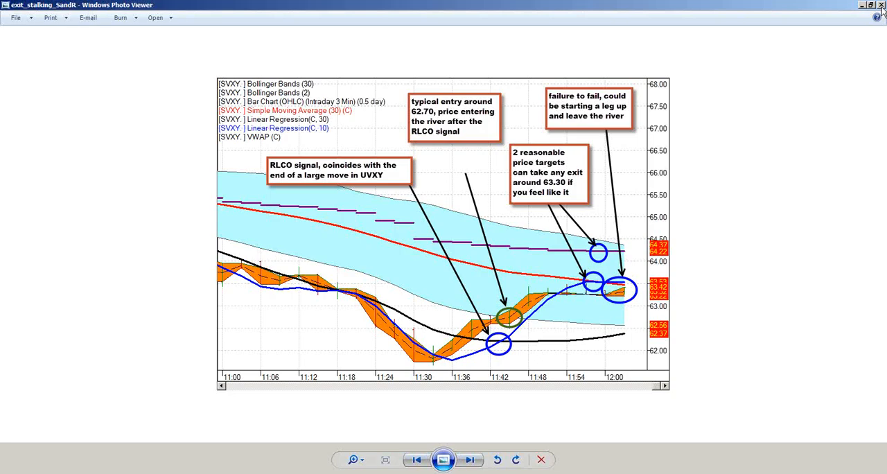
{"action": "left_click", "coordinate": [470, 460]}
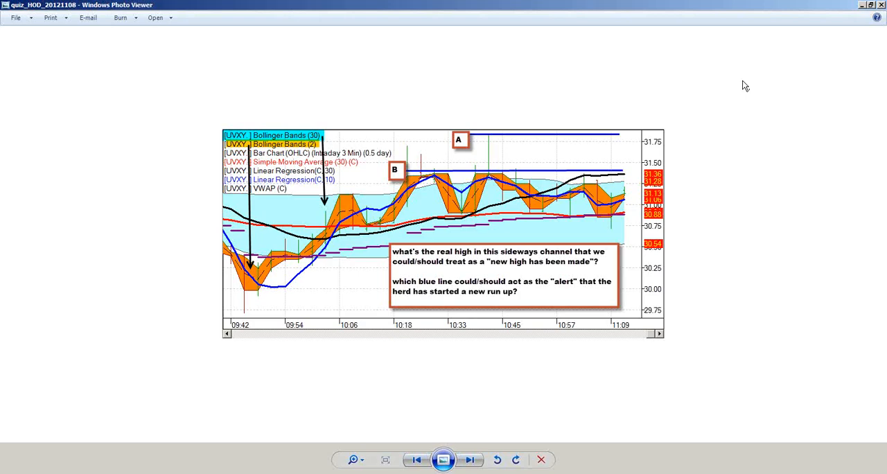
{"action": "mouse_move", "coordinate": [762, 227]}
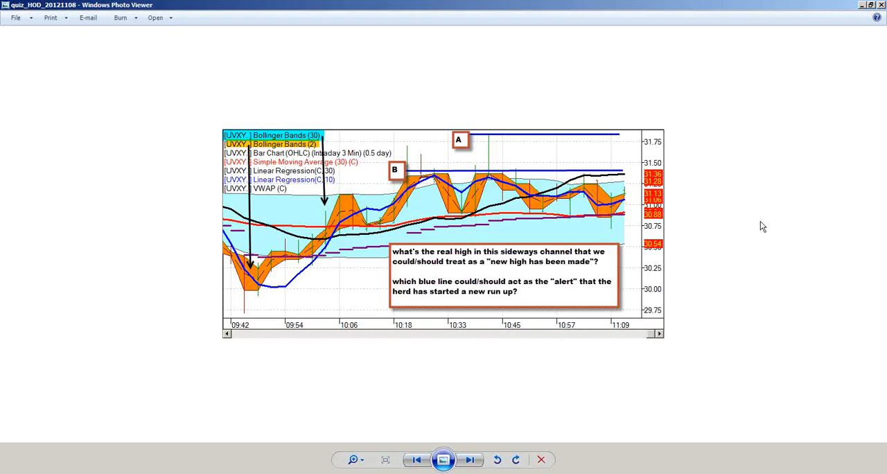
{"action": "mouse_move", "coordinate": [538, 378]}
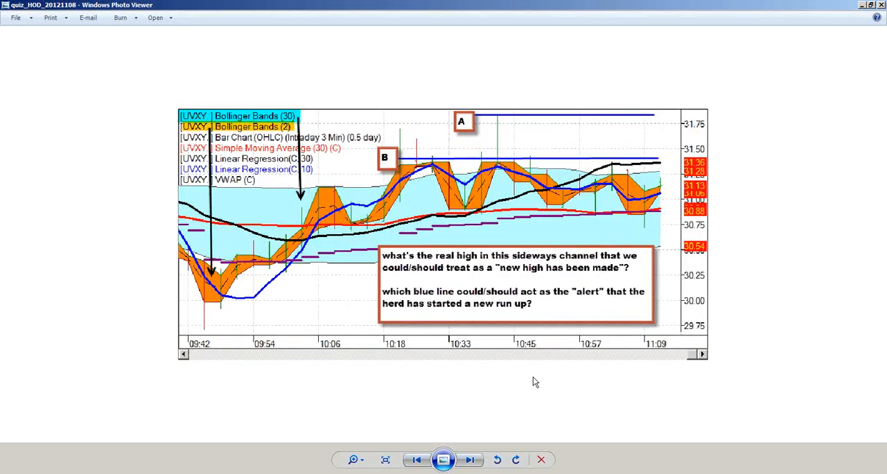
{"action": "mouse_move", "coordinate": [566, 329]}
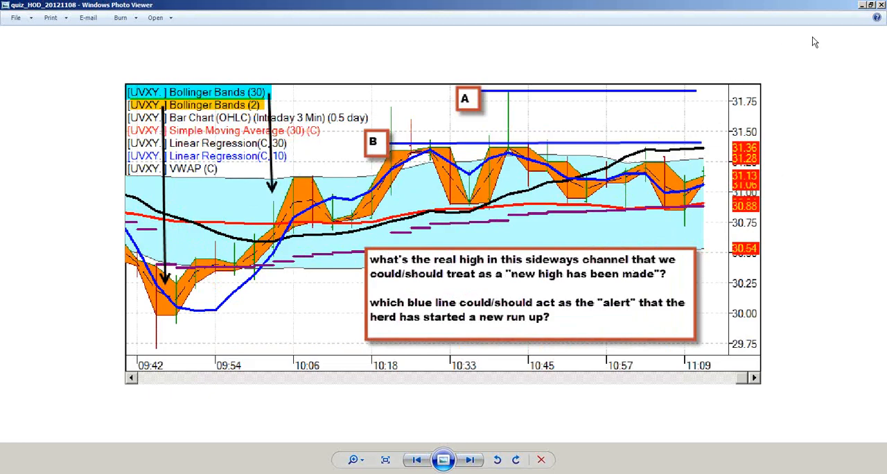
{"action": "mouse_move", "coordinate": [762, 252]}
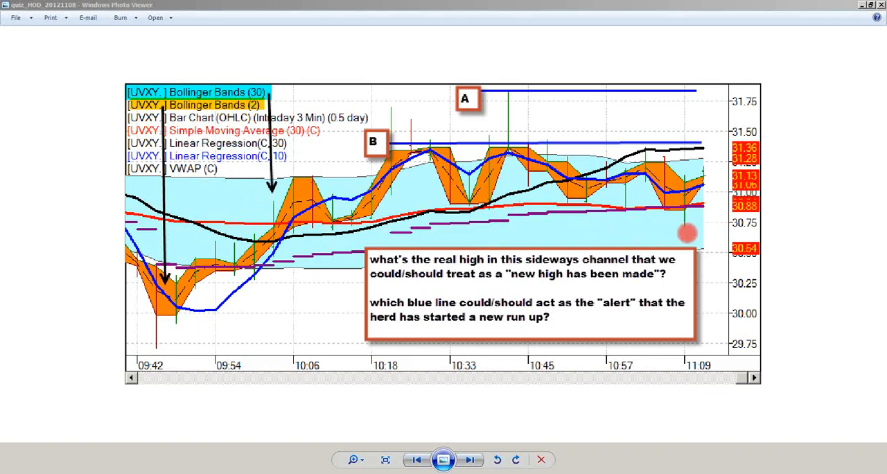
{"action": "mouse_move", "coordinate": [332, 232]}
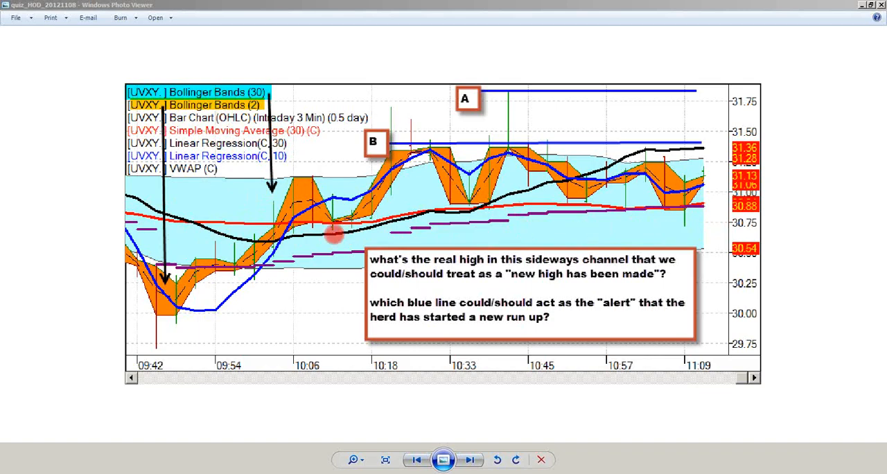
{"action": "mouse_move", "coordinate": [514, 179]}
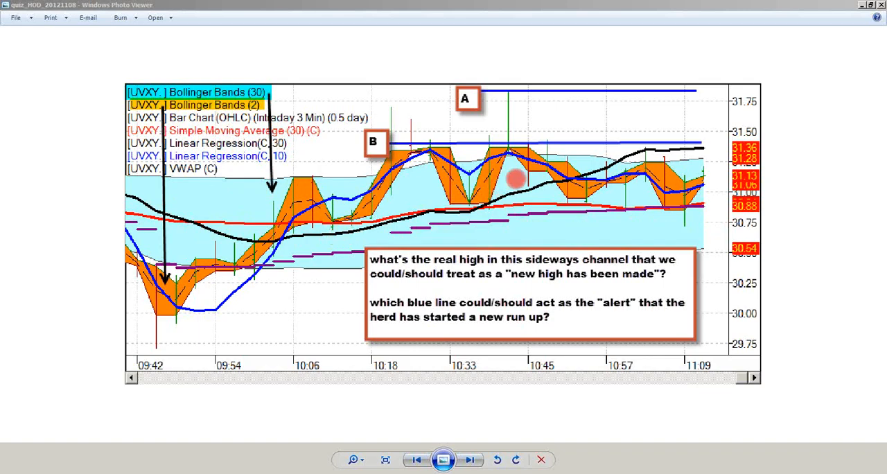
{"action": "mouse_move", "coordinate": [306, 223]}
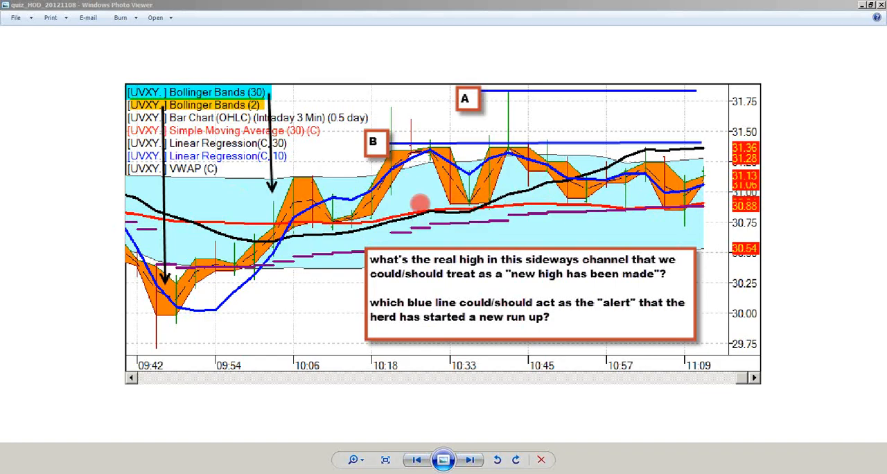
{"action": "mouse_move", "coordinate": [636, 193]}
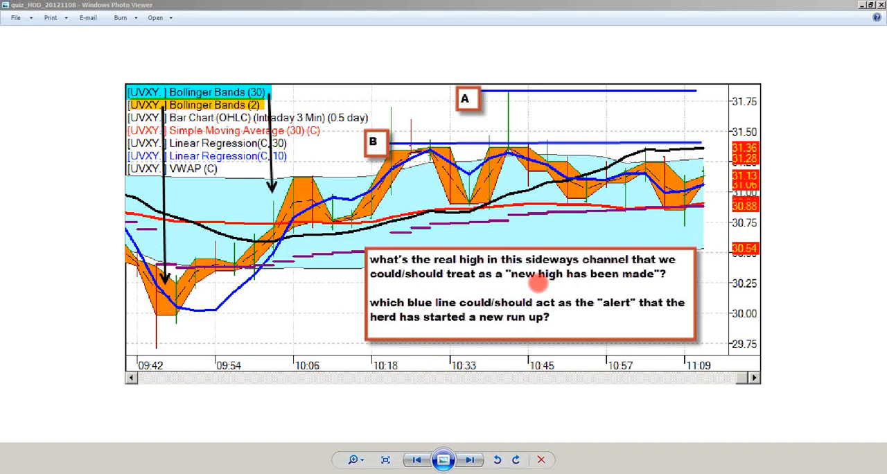
{"action": "mouse_move", "coordinate": [565, 244]}
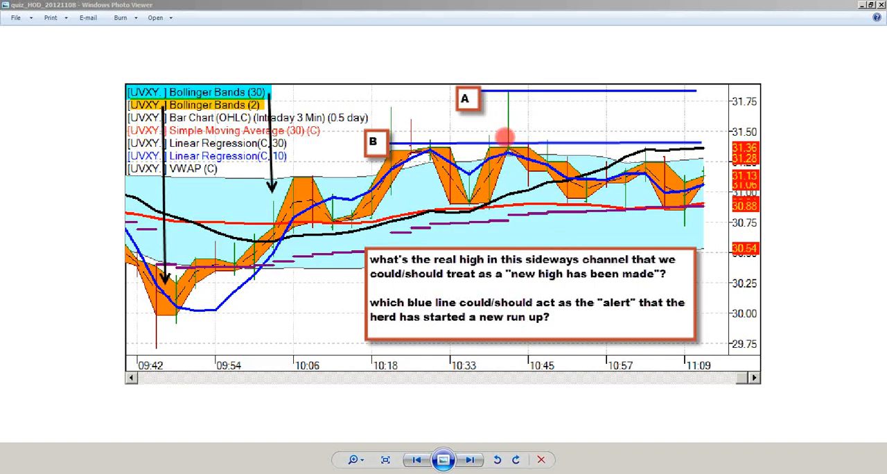
{"action": "mouse_move", "coordinate": [391, 111]}
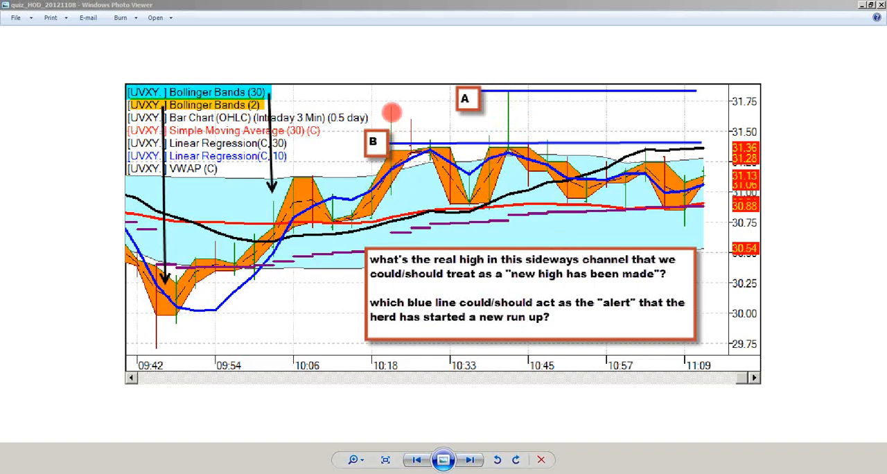
{"action": "mouse_move", "coordinate": [515, 124]}
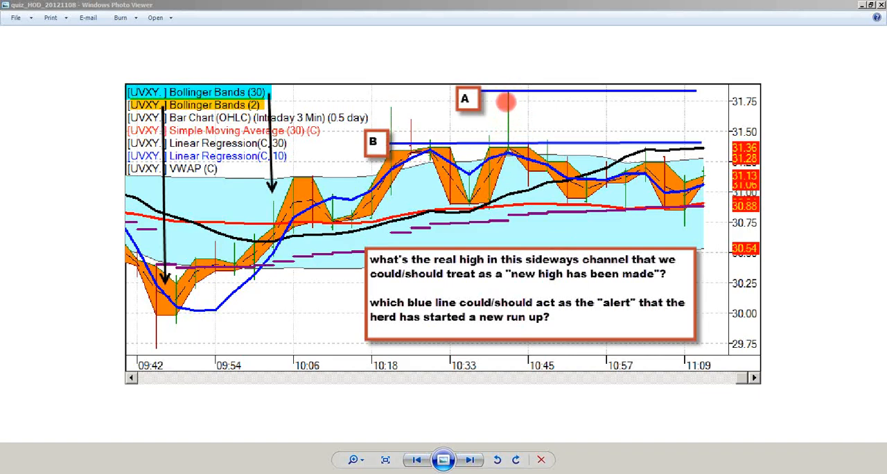
{"action": "mouse_move", "coordinate": [432, 172]}
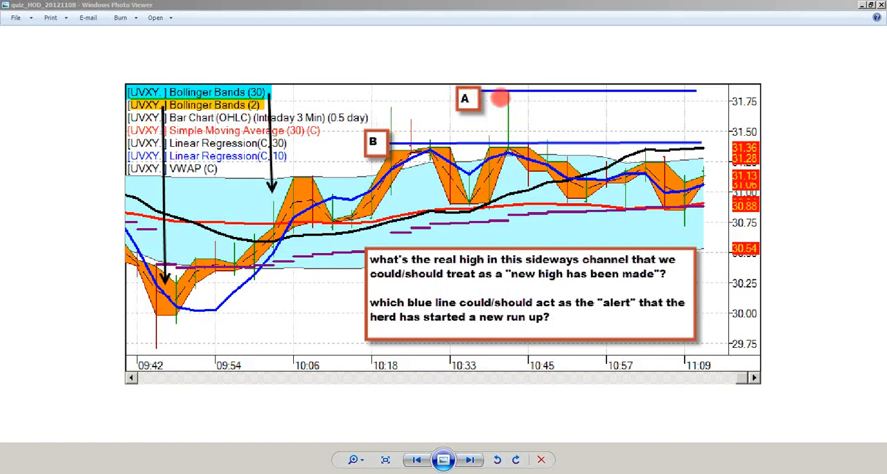
{"action": "mouse_move", "coordinate": [701, 88]}
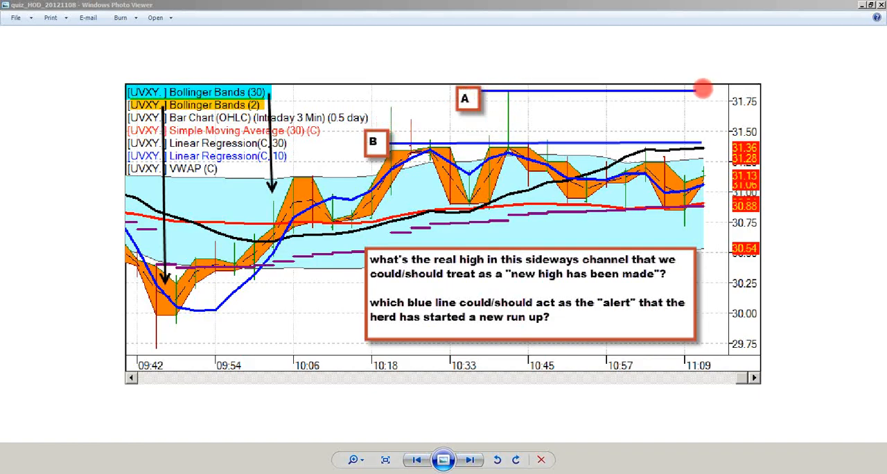
{"action": "mouse_move", "coordinate": [600, 88]}
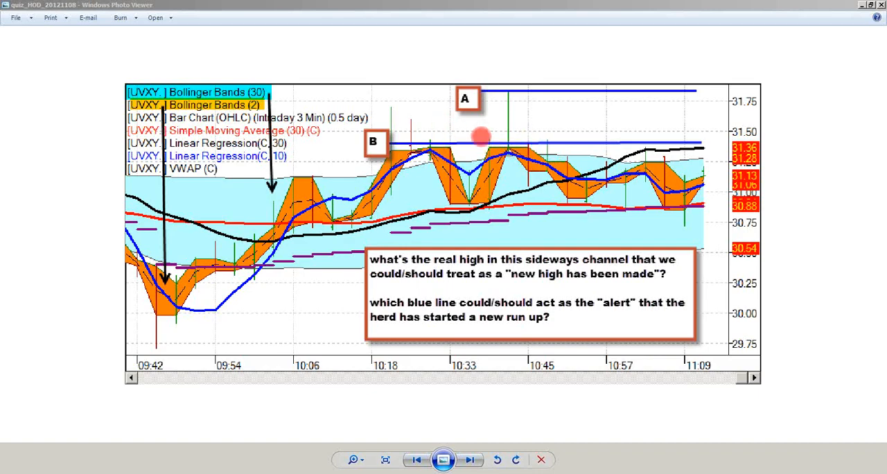
{"action": "mouse_move", "coordinate": [682, 169]}
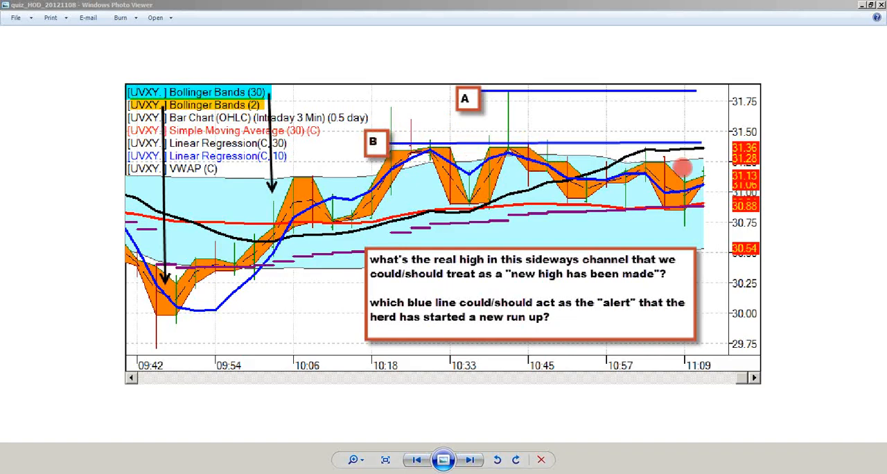
{"action": "mouse_move", "coordinate": [516, 134]}
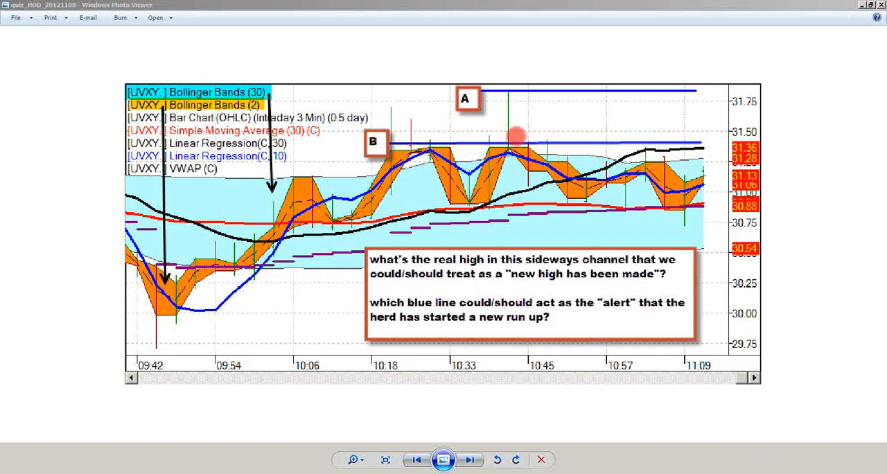
{"action": "mouse_move", "coordinate": [678, 145]}
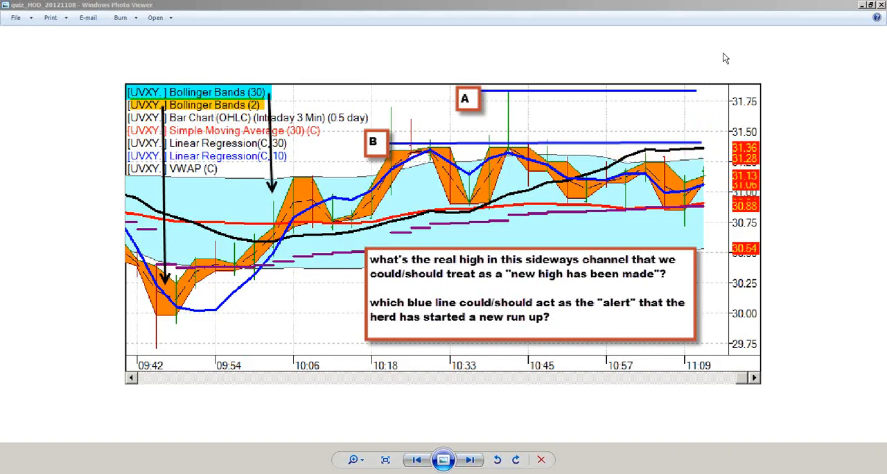
{"action": "mouse_move", "coordinate": [859, 90]}
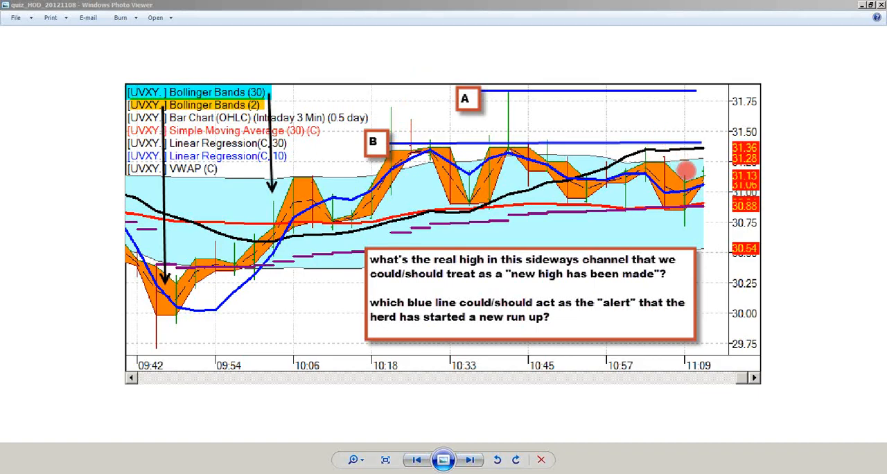
{"action": "mouse_move", "coordinate": [695, 219]}
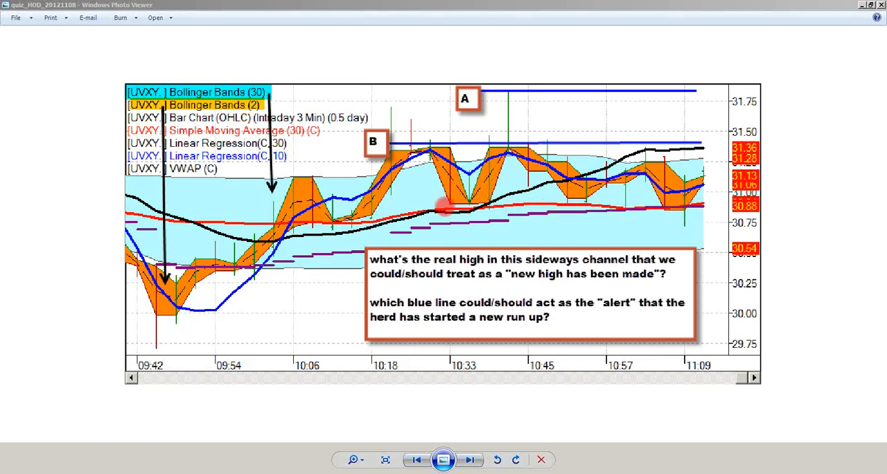
{"action": "mouse_move", "coordinate": [686, 210]}
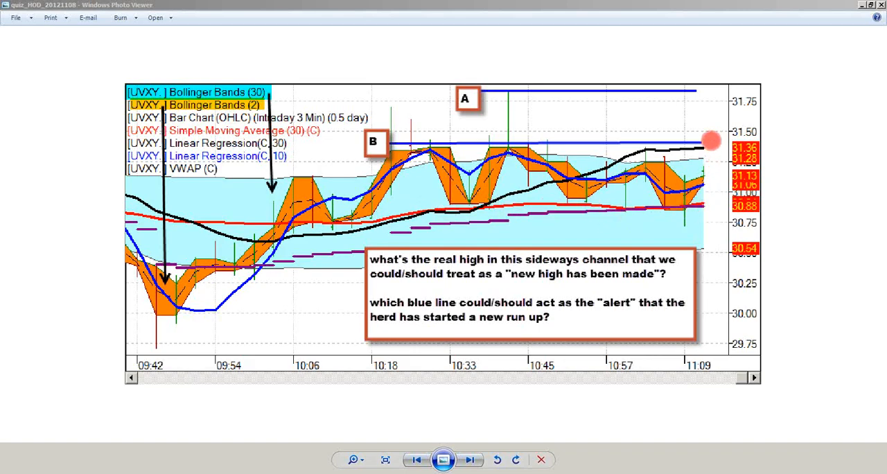
{"action": "mouse_move", "coordinate": [644, 106]}
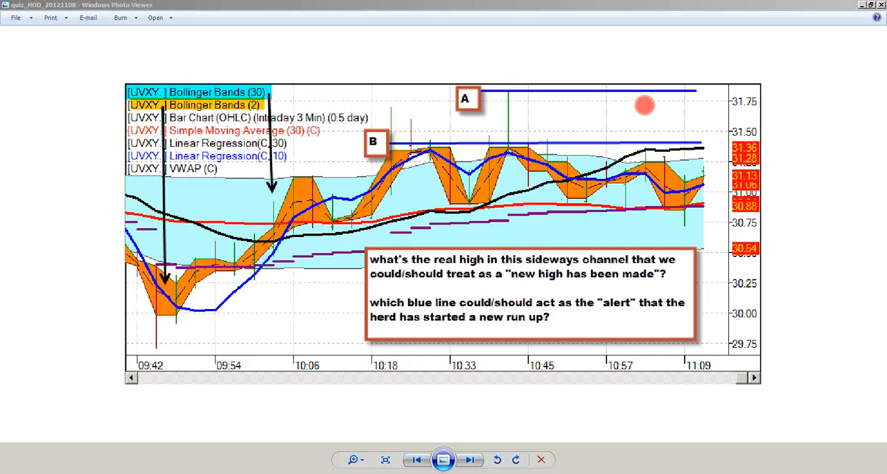
{"action": "mouse_move", "coordinate": [649, 151]}
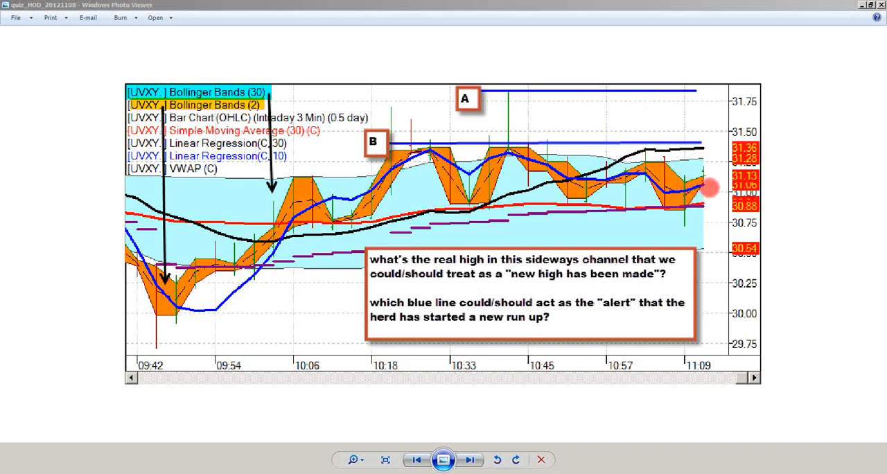
{"action": "mouse_move", "coordinate": [707, 343]}
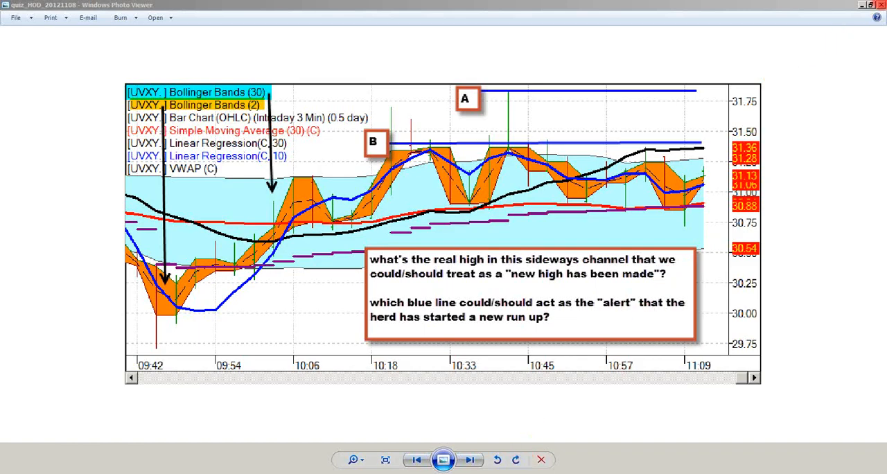
{"action": "mouse_move", "coordinate": [726, 333]}
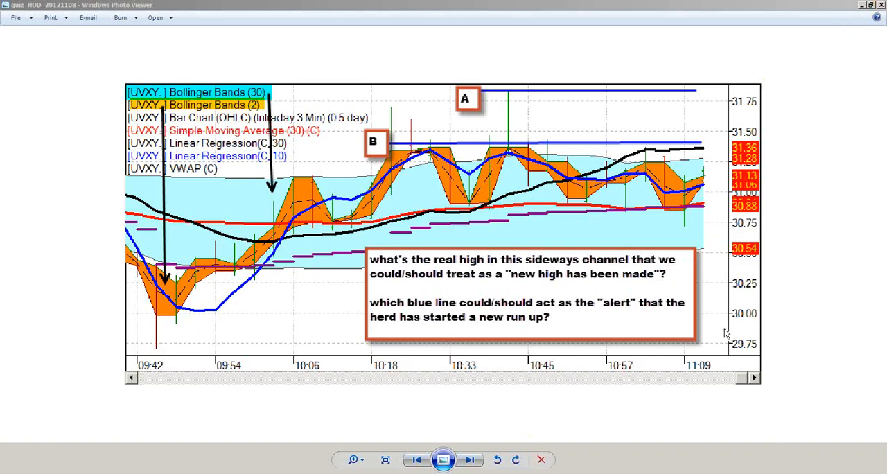
{"action": "mouse_move", "coordinate": [835, 76]}
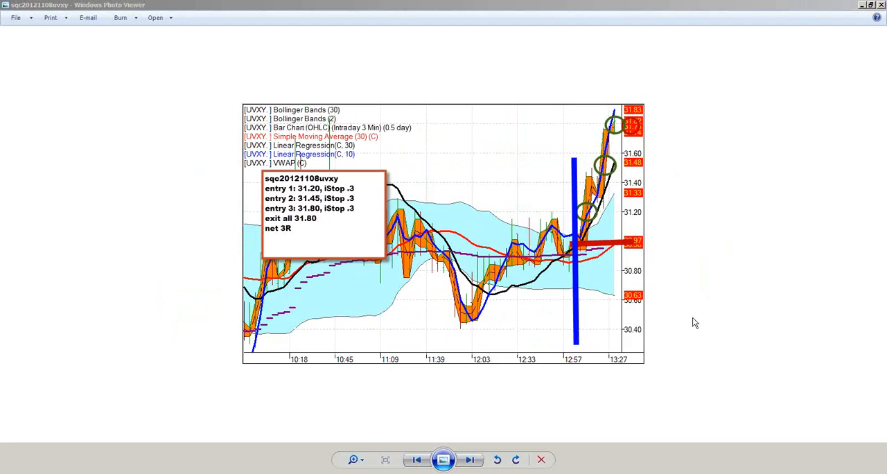
{"action": "mouse_move", "coordinate": [698, 340]}
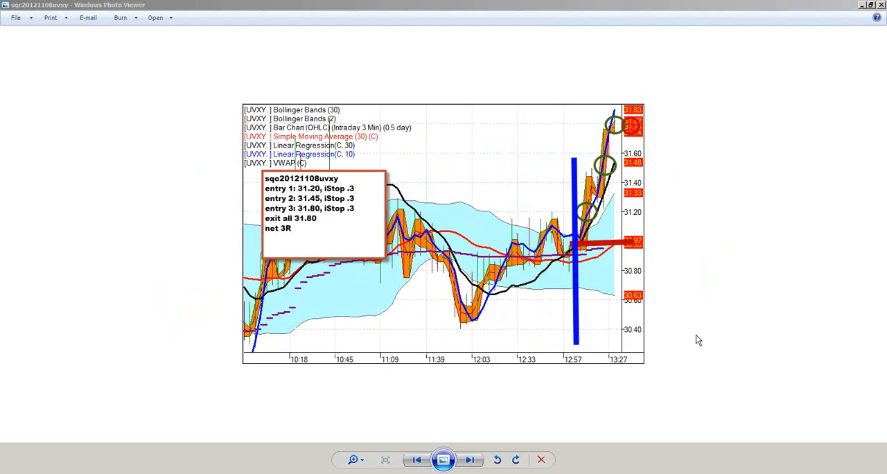
{"action": "mouse_move", "coordinate": [815, 341]}
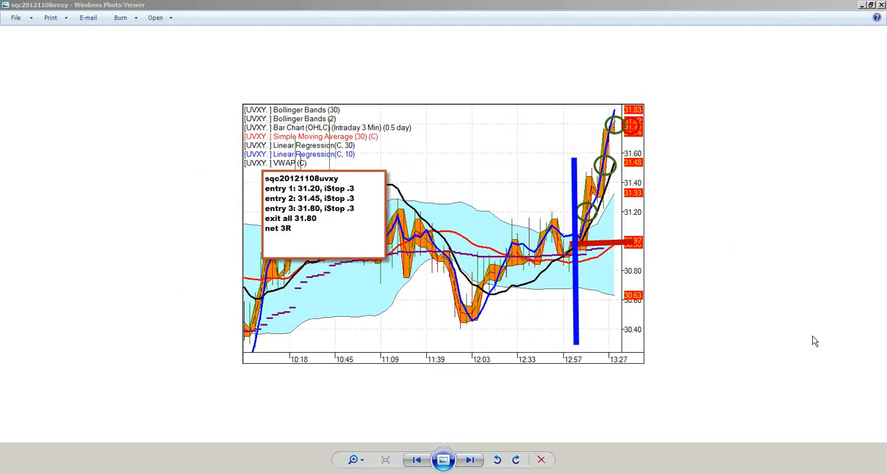
{"action": "mouse_move", "coordinate": [701, 341]}
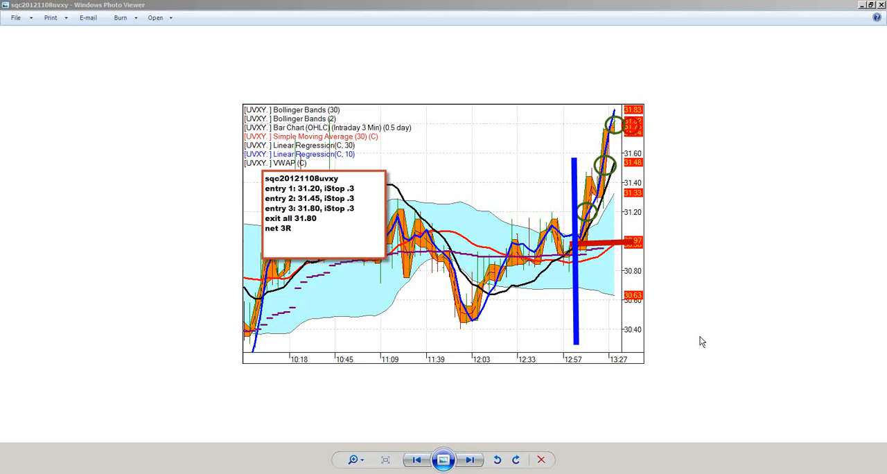
{"action": "mouse_move", "coordinate": [693, 341]}
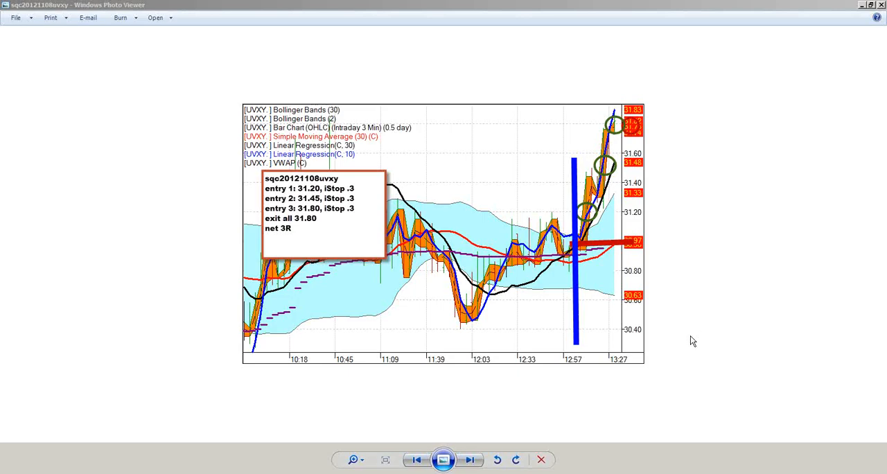
{"action": "mouse_move", "coordinate": [774, 90]}
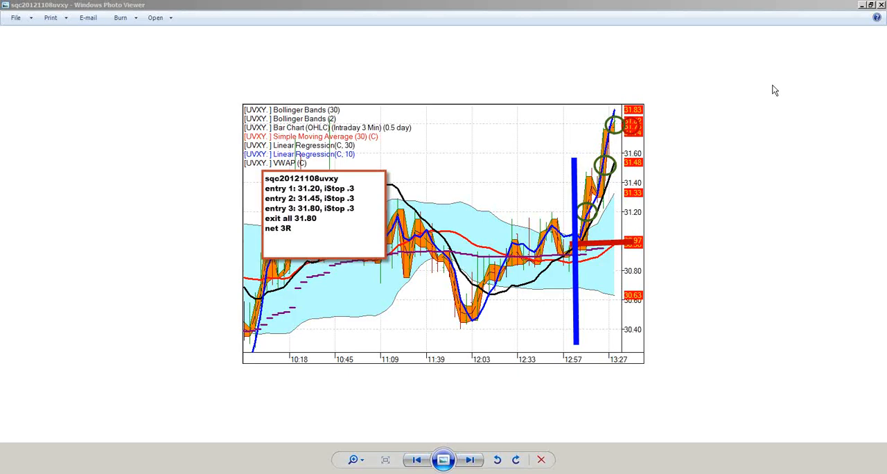
{"action": "mouse_move", "coordinate": [700, 252]}
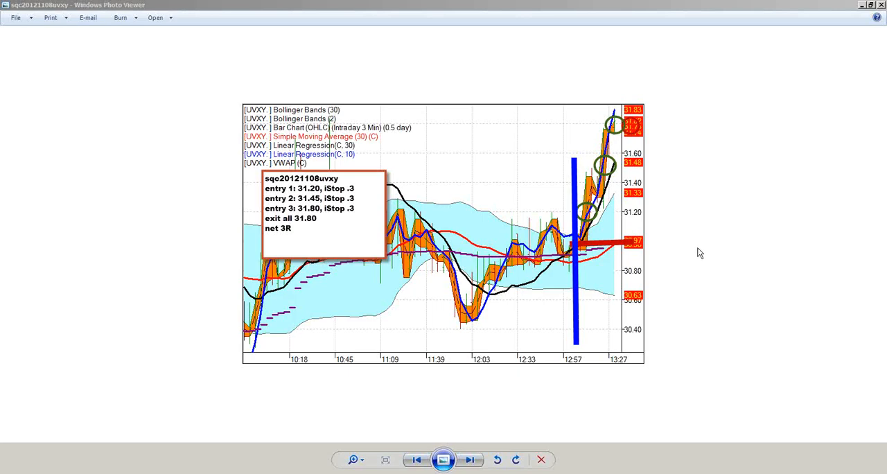
{"action": "mouse_move", "coordinate": [694, 255]}
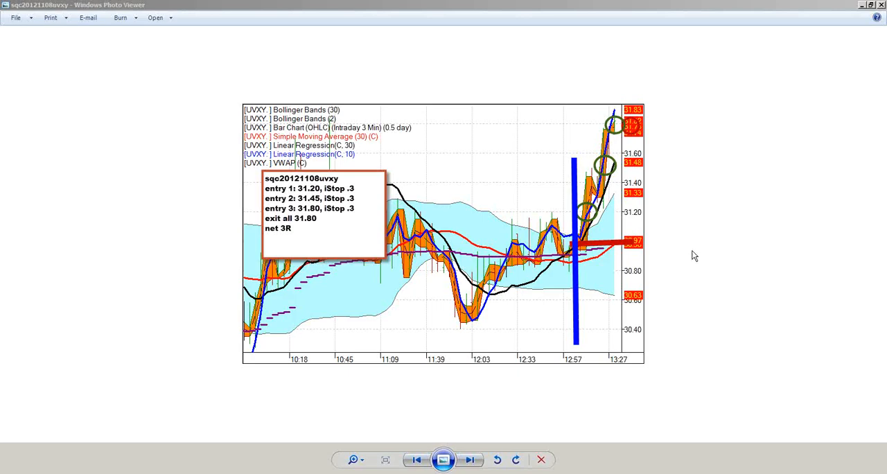
{"action": "mouse_move", "coordinate": [488, 271]}
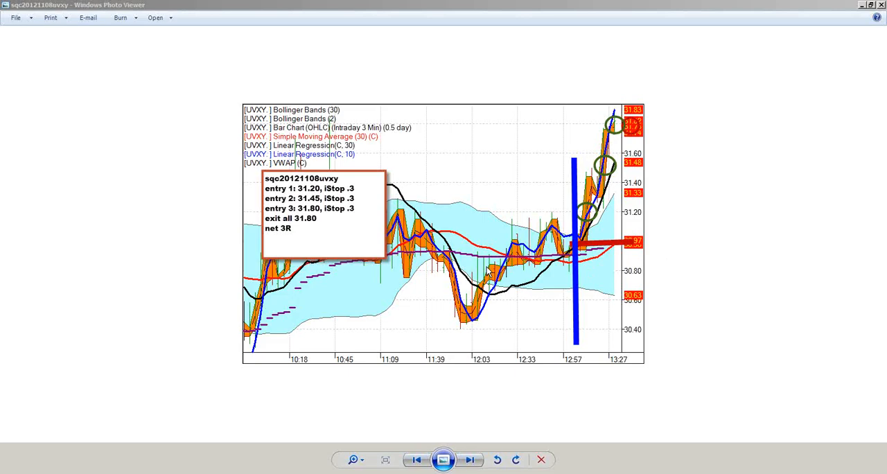
{"action": "mouse_move", "coordinate": [702, 205]}
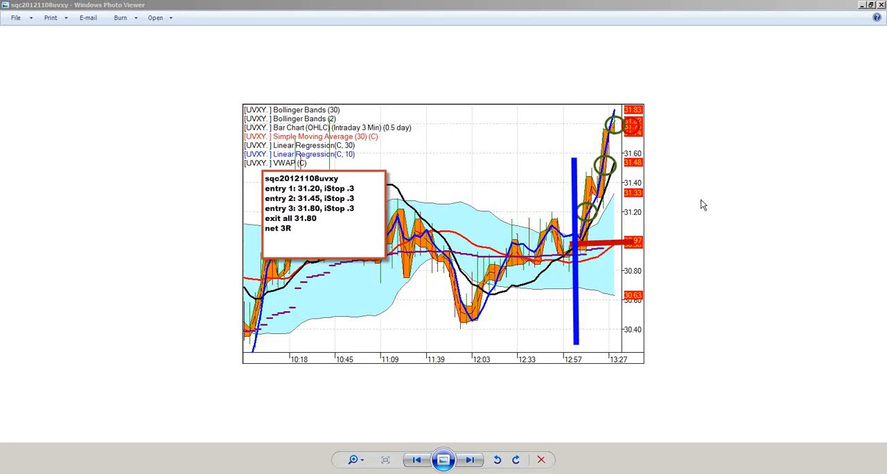
{"action": "mouse_move", "coordinate": [704, 299]}
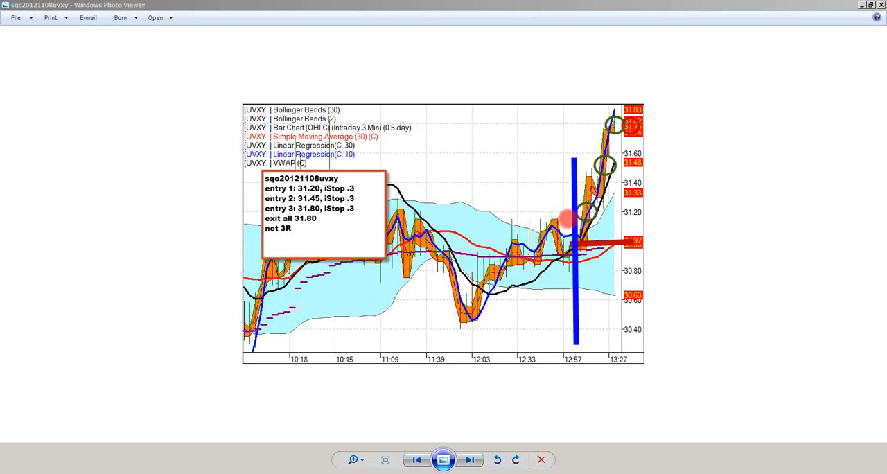
{"action": "mouse_move", "coordinate": [676, 327]}
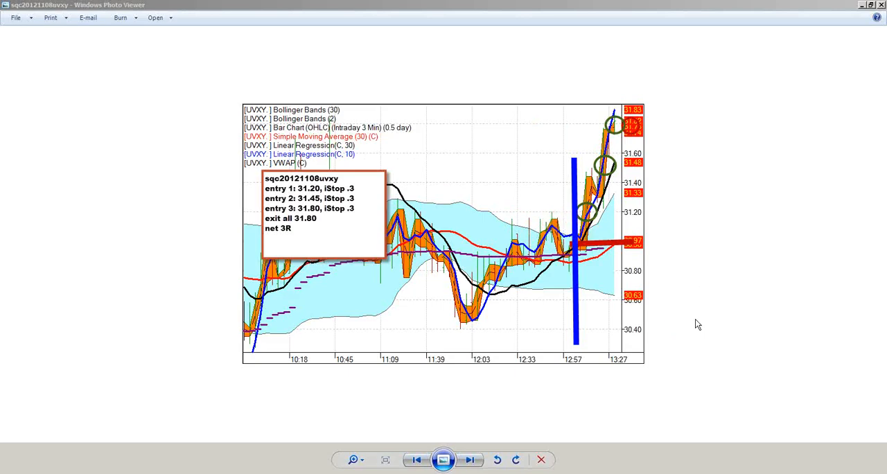
{"action": "mouse_move", "coordinate": [709, 400]}
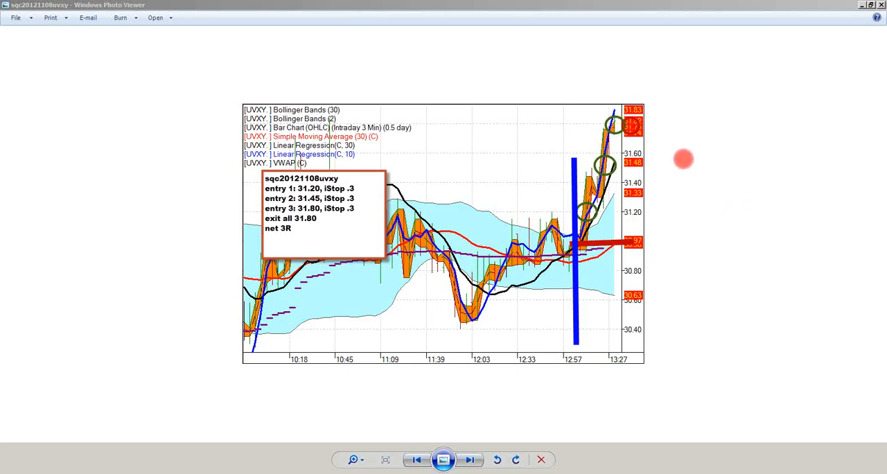
{"action": "mouse_move", "coordinate": [543, 211]}
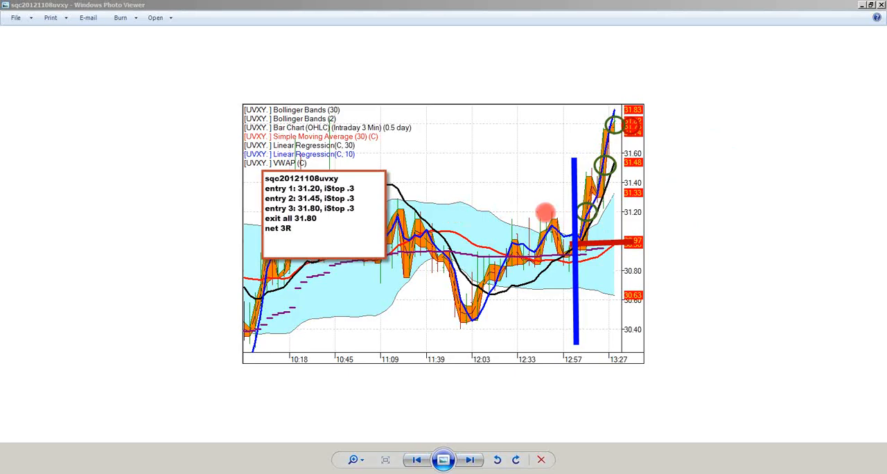
{"action": "mouse_move", "coordinate": [440, 179]}
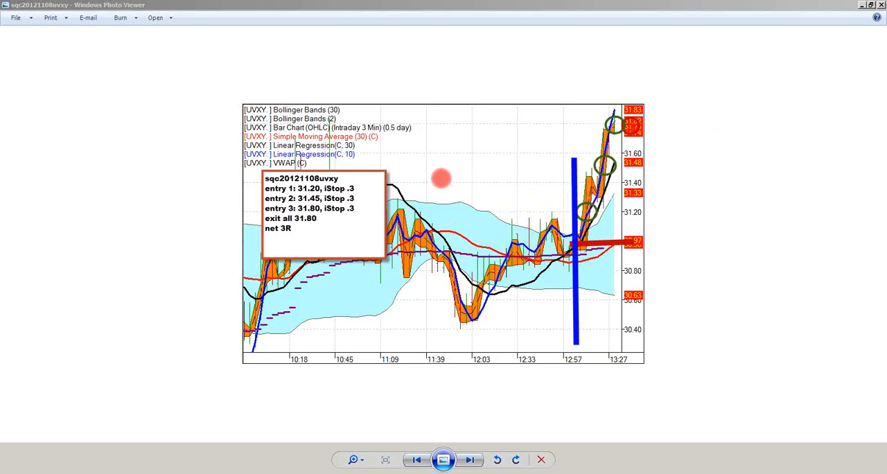
{"action": "mouse_move", "coordinate": [612, 208]}
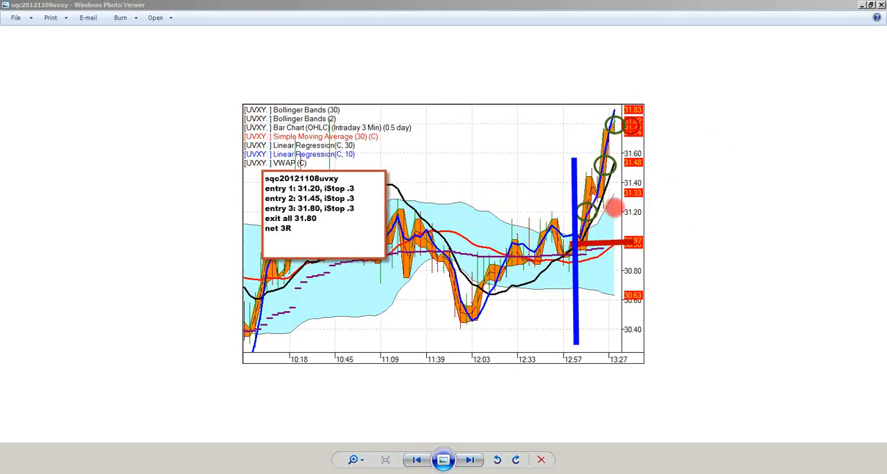
{"action": "mouse_move", "coordinate": [612, 112]}
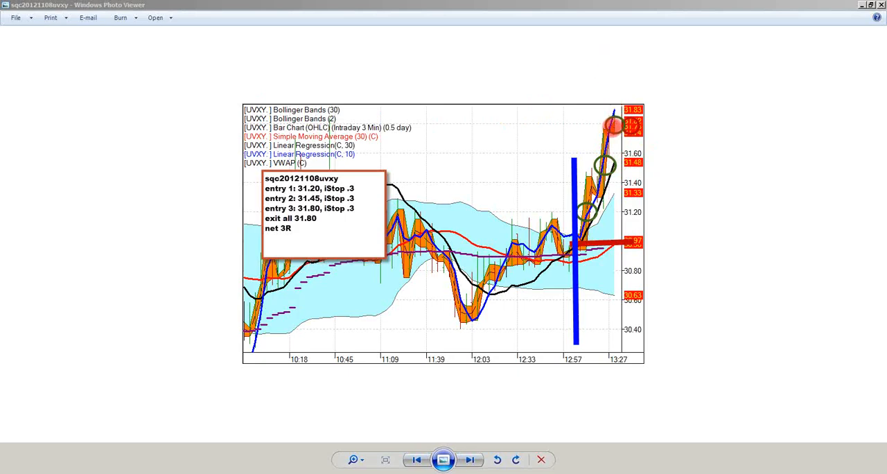
{"action": "mouse_move", "coordinate": [641, 90]}
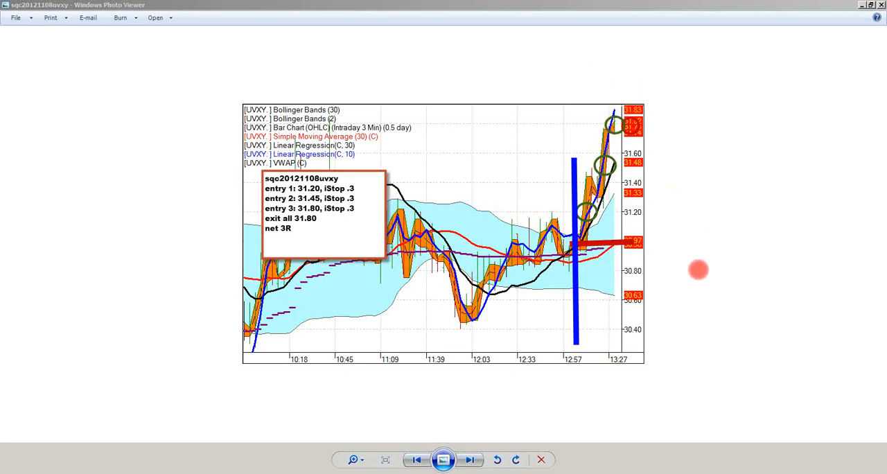
{"action": "mouse_move", "coordinate": [679, 252]}
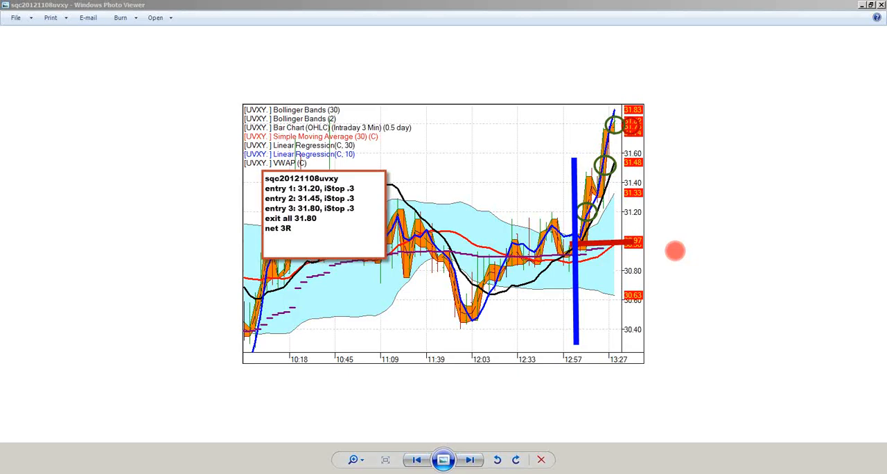
{"action": "mouse_move", "coordinate": [601, 465]}
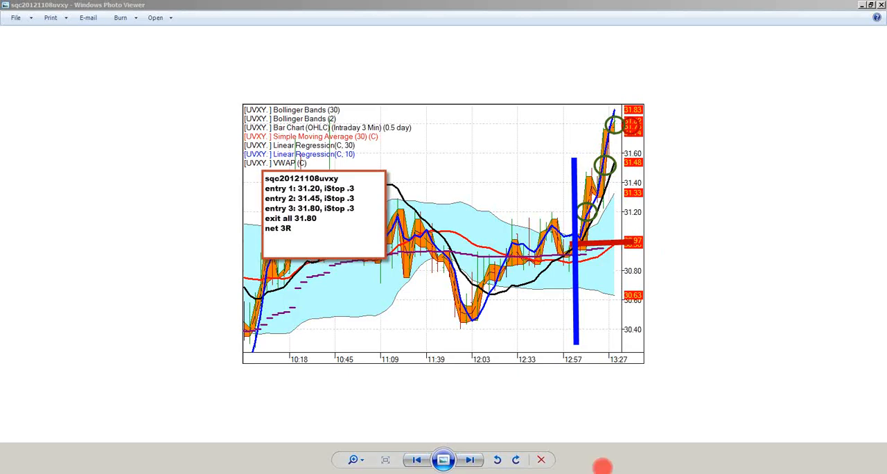
{"action": "mouse_move", "coordinate": [682, 248]}
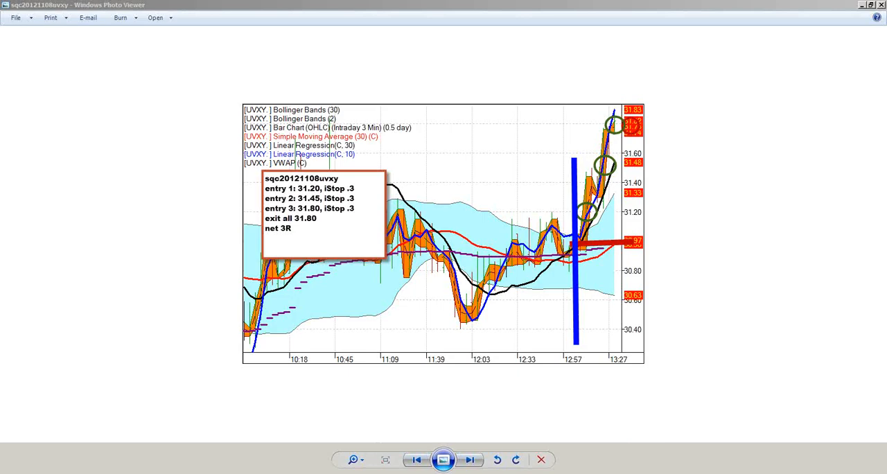
{"action": "mouse_move", "coordinate": [682, 259]}
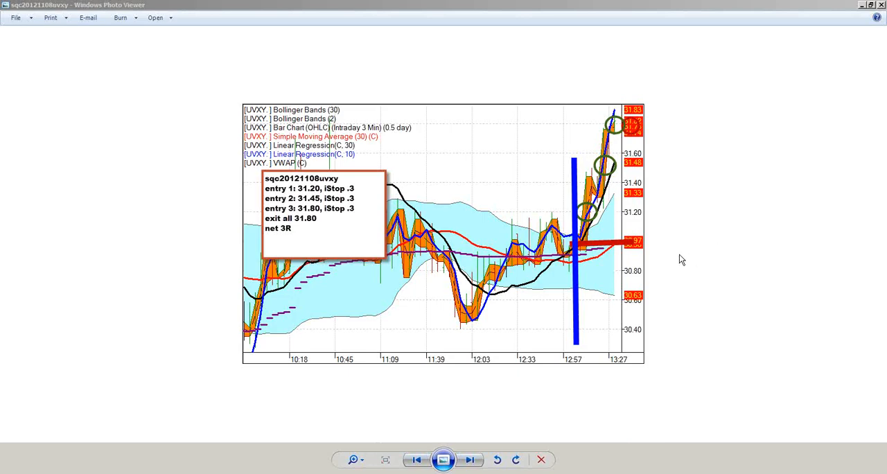
{"action": "mouse_move", "coordinate": [712, 205]}
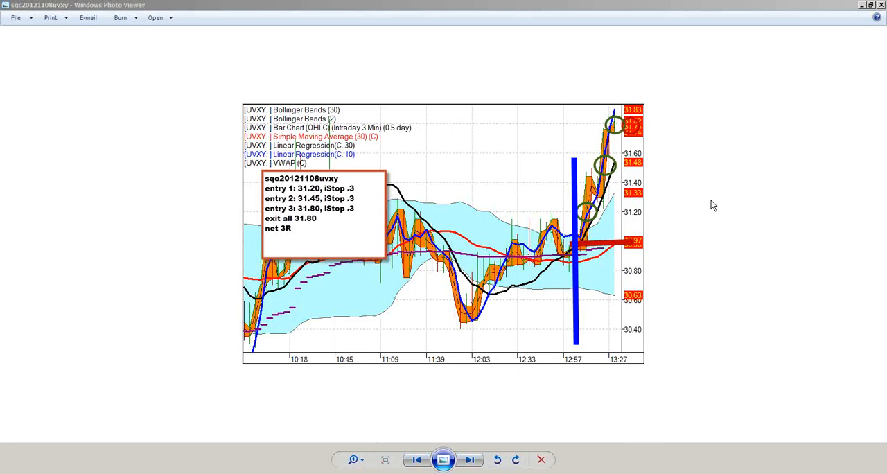
{"action": "mouse_move", "coordinate": [756, 165]}
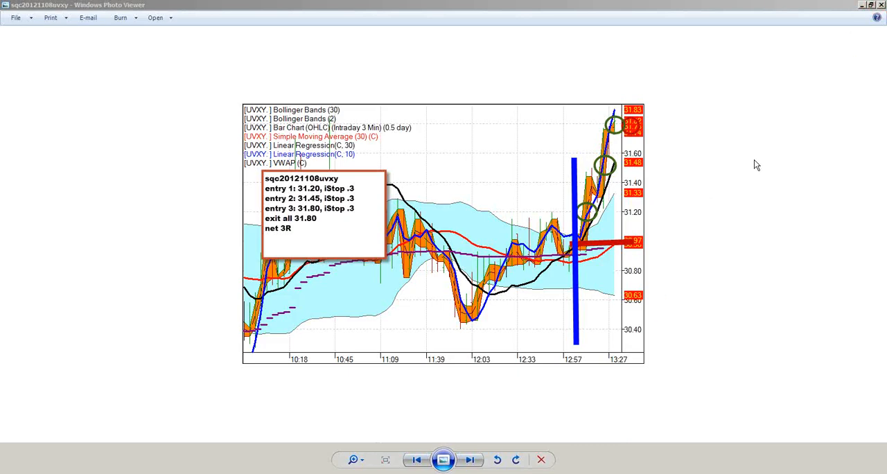
{"action": "mouse_move", "coordinate": [695, 269]}
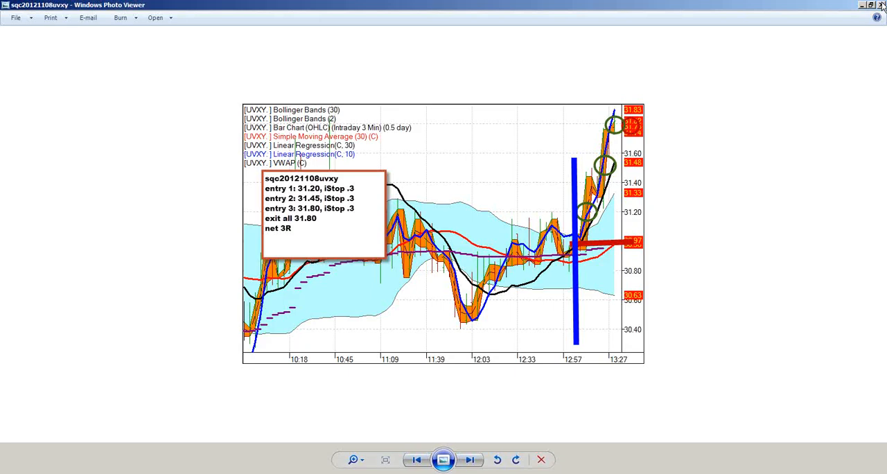
{"action": "left_click", "coordinate": [469, 460]}
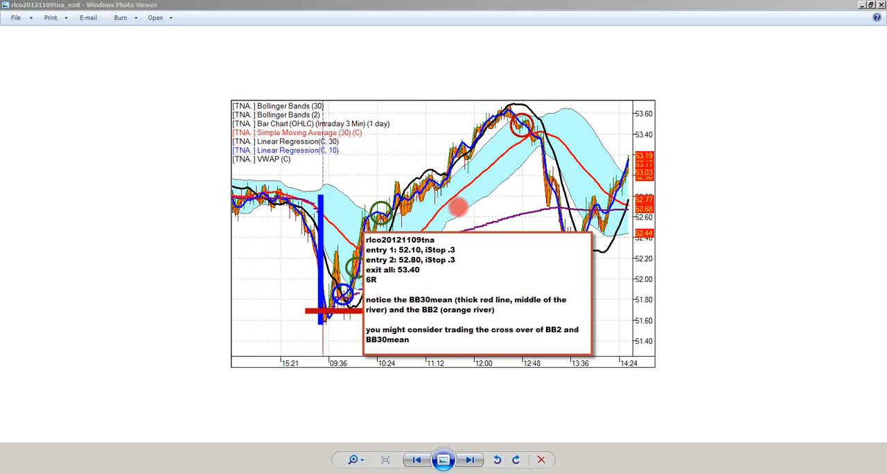
{"action": "mouse_move", "coordinate": [504, 169]}
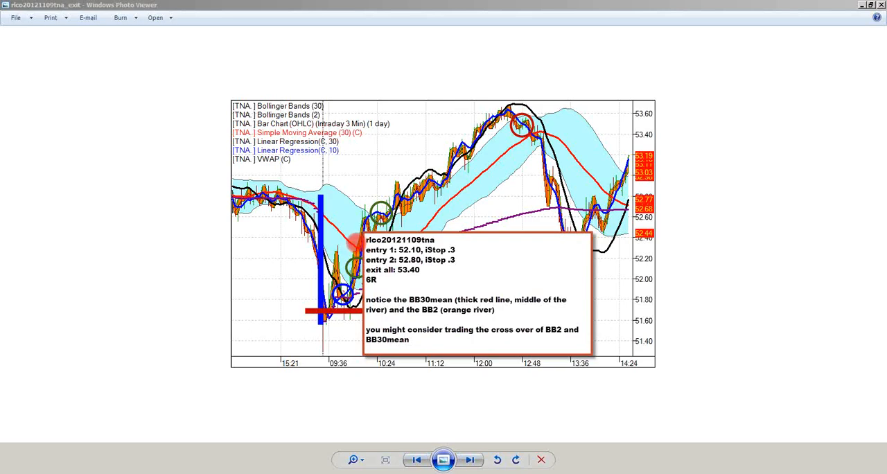
{"action": "mouse_move", "coordinate": [501, 108]}
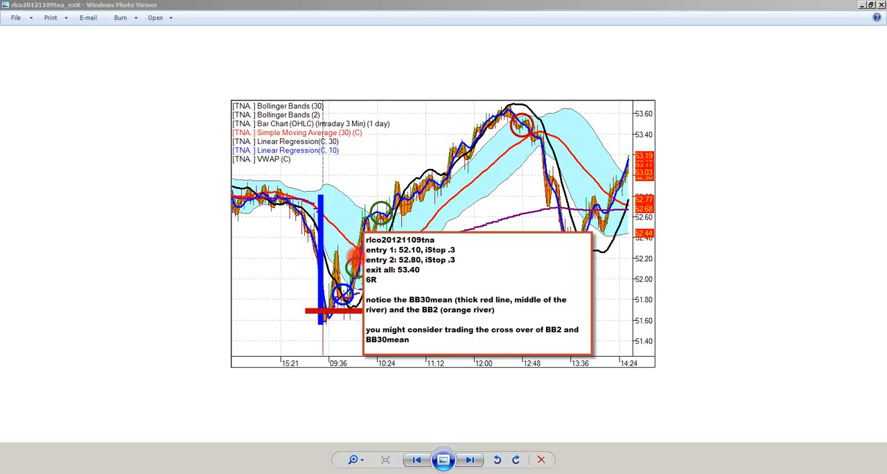
{"action": "mouse_move", "coordinate": [648, 247]}
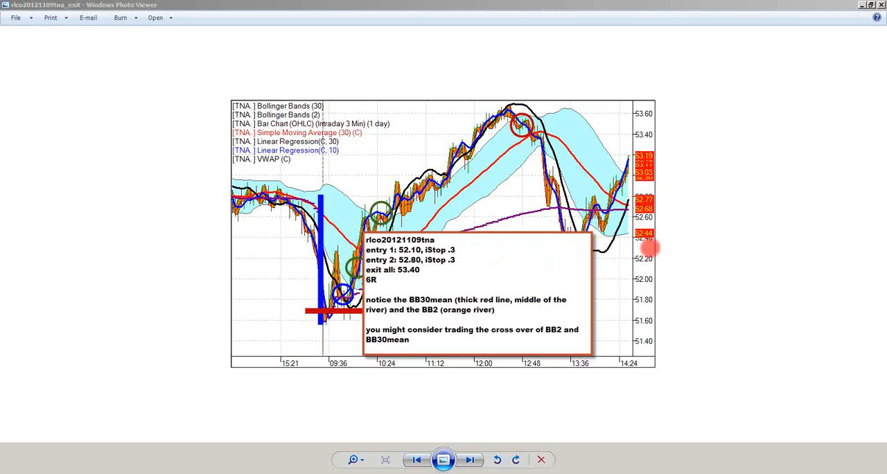
{"action": "mouse_move", "coordinate": [632, 255]}
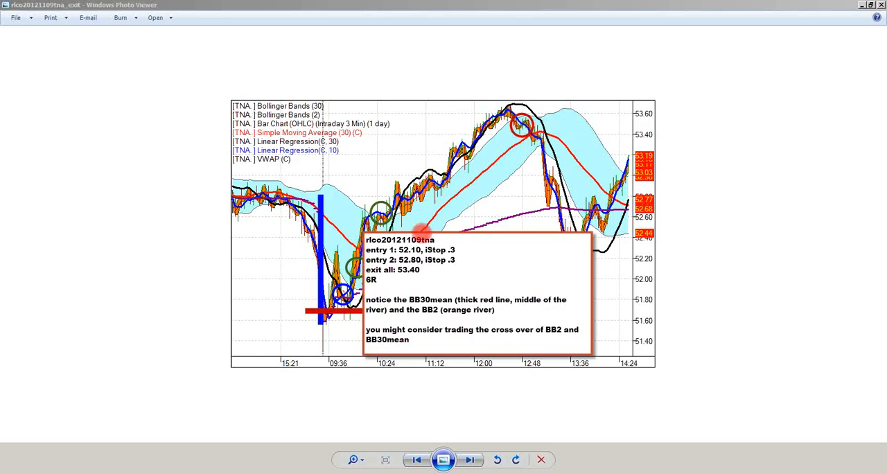
{"action": "mouse_move", "coordinate": [405, 349]}
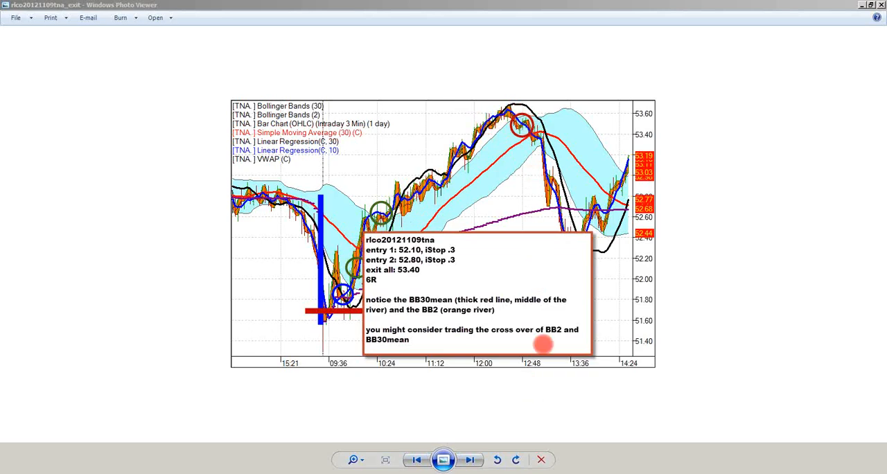
{"action": "mouse_move", "coordinate": [441, 219]}
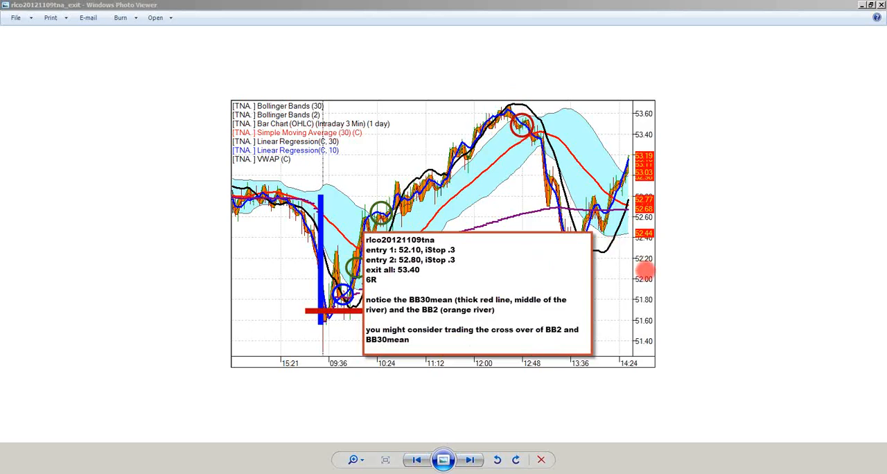
{"action": "mouse_move", "coordinate": [715, 257]}
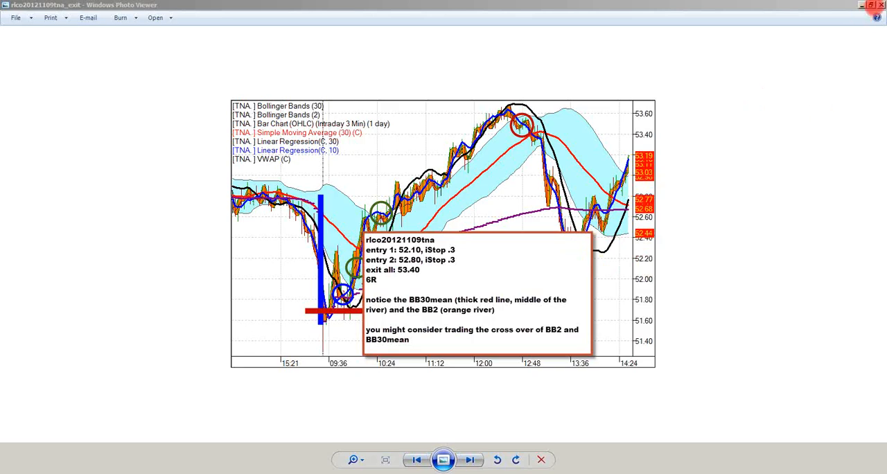
{"action": "mouse_move", "coordinate": [684, 266]}
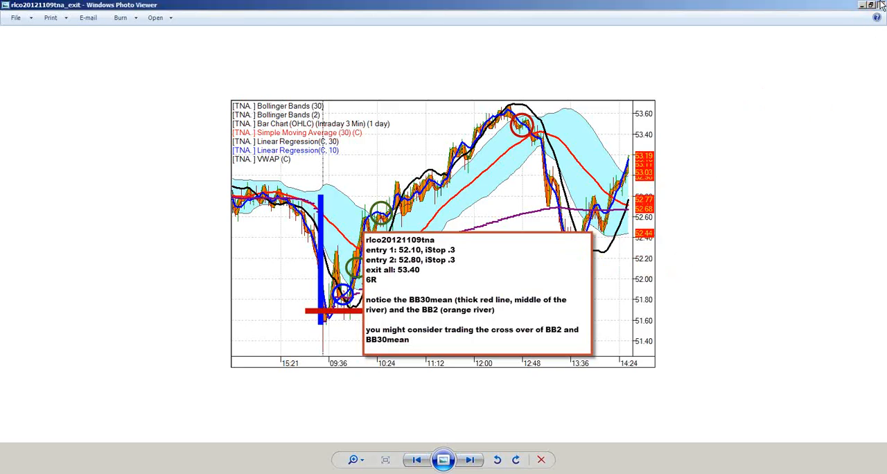
Step: Advance to the next trade chart, the TNA 20121109 exit chart
{"action": "left_click", "coordinate": [470, 460]}
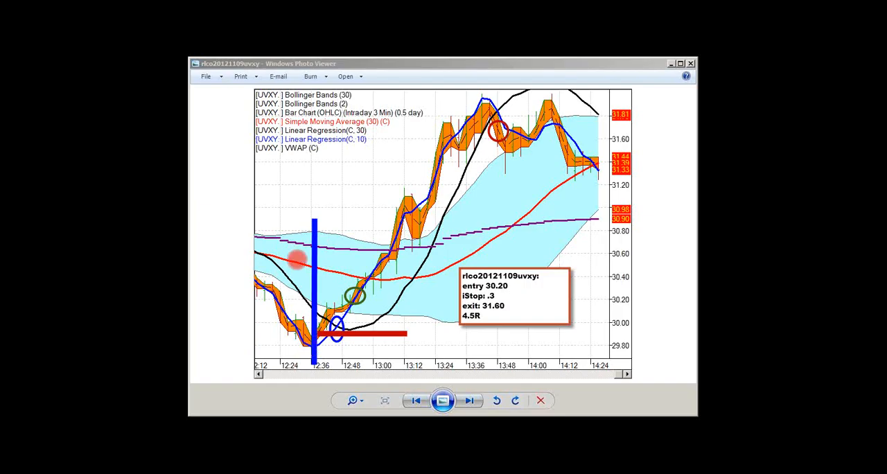
{"action": "mouse_move", "coordinate": [262, 291]}
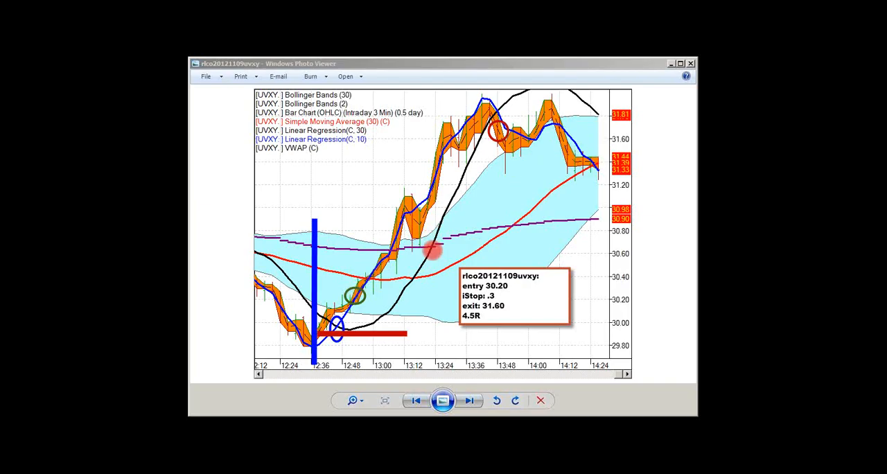
{"action": "mouse_move", "coordinate": [540, 191]}
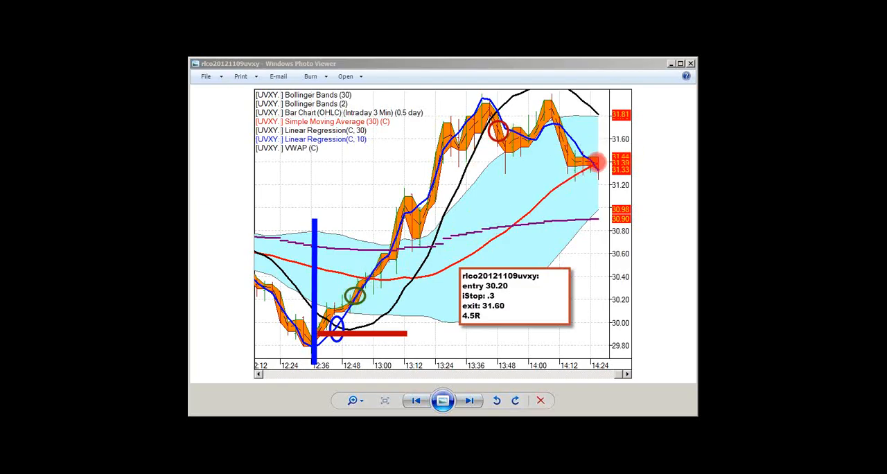
{"action": "mouse_move", "coordinate": [501, 110]}
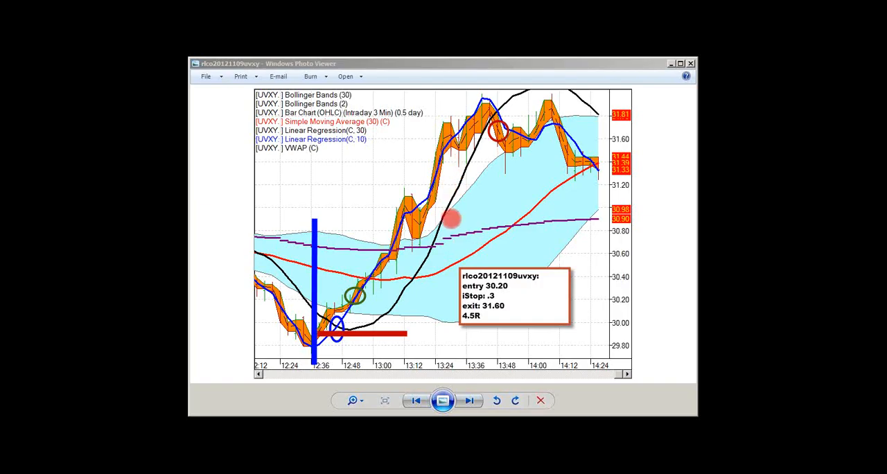
{"action": "mouse_move", "coordinate": [441, 210]}
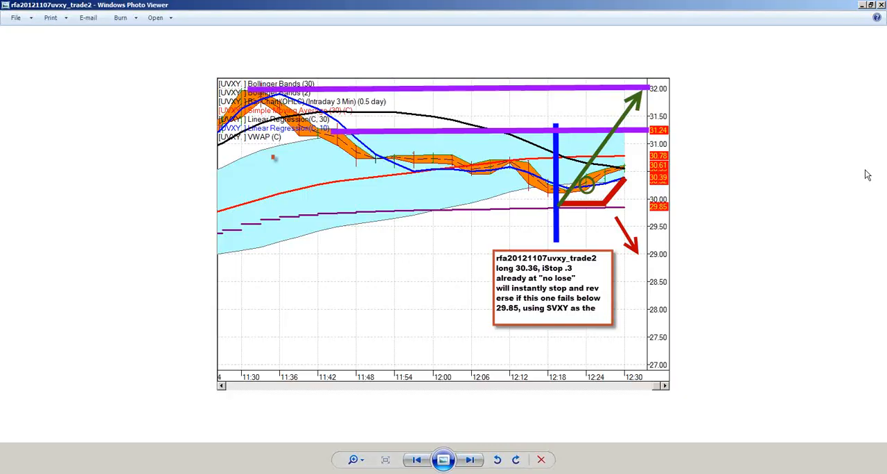
{"action": "mouse_move", "coordinate": [679, 258]}
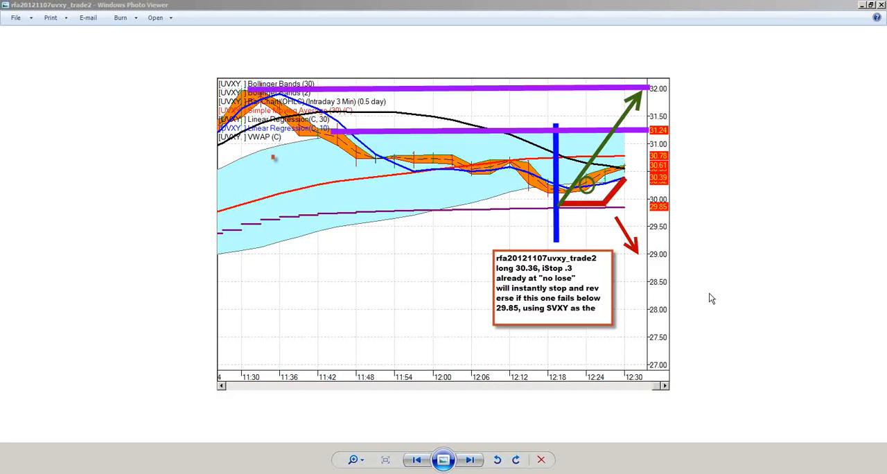
{"action": "mouse_move", "coordinate": [679, 256]}
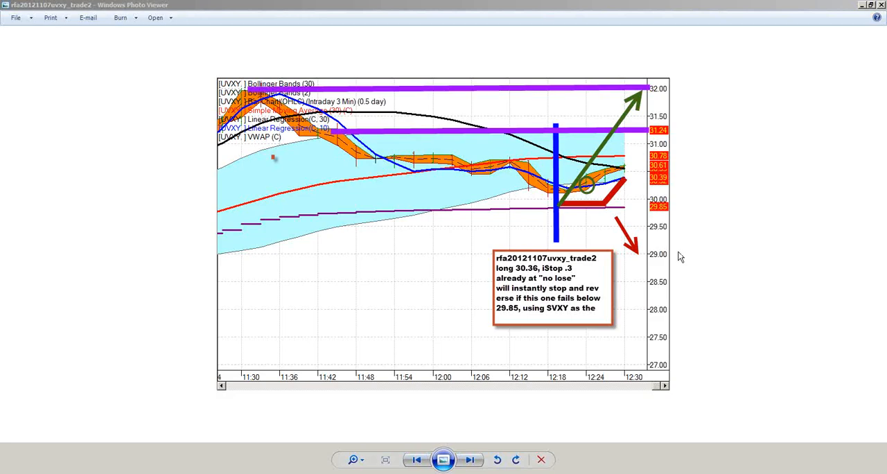
{"action": "mouse_move", "coordinate": [676, 252]}
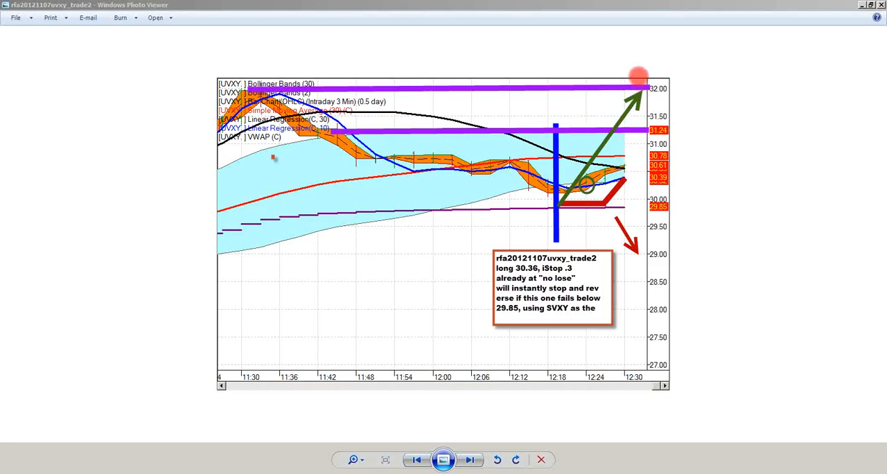
{"action": "mouse_move", "coordinate": [544, 75]}
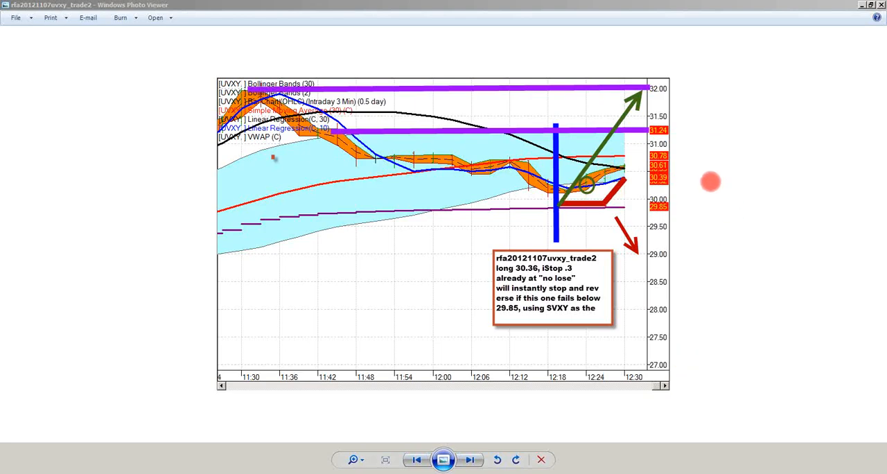
{"action": "mouse_move", "coordinate": [677, 252]}
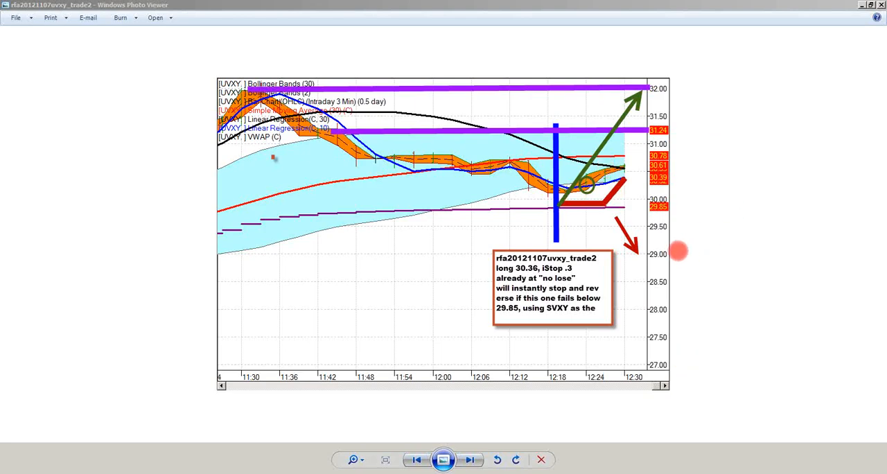
{"action": "mouse_move", "coordinate": [704, 161]}
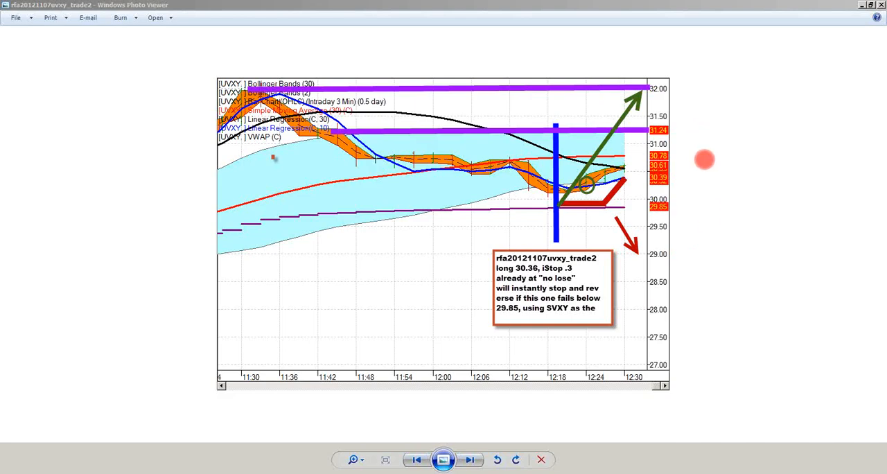
{"action": "mouse_move", "coordinate": [715, 381]}
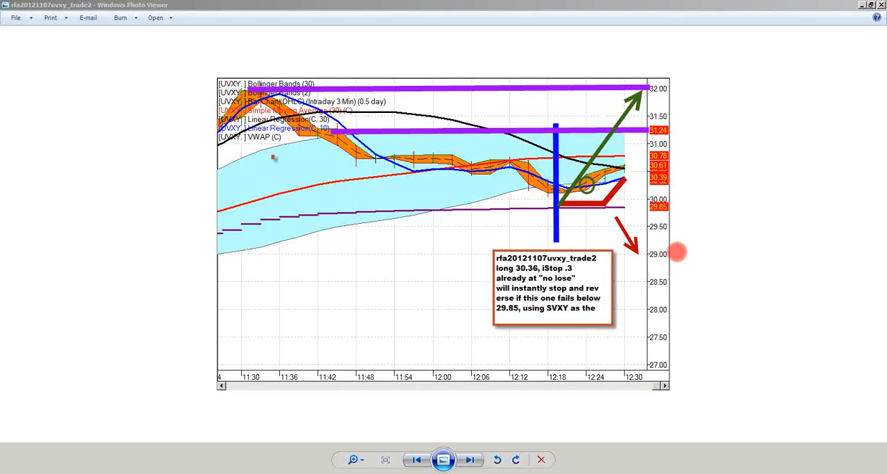
{"action": "mouse_move", "coordinate": [662, 241]}
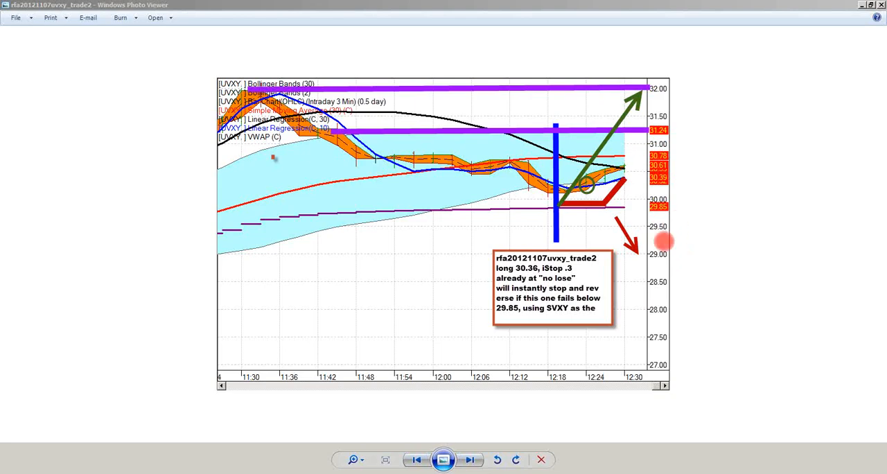
{"action": "mouse_move", "coordinate": [678, 248]}
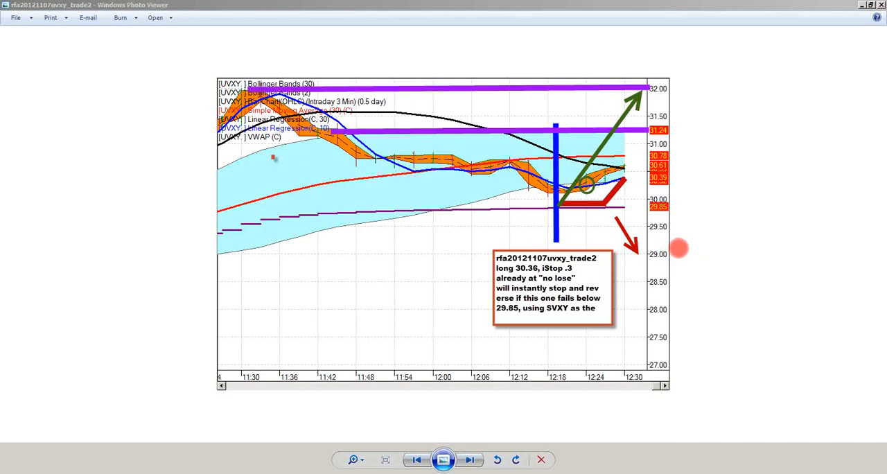
{"action": "mouse_move", "coordinate": [743, 232]}
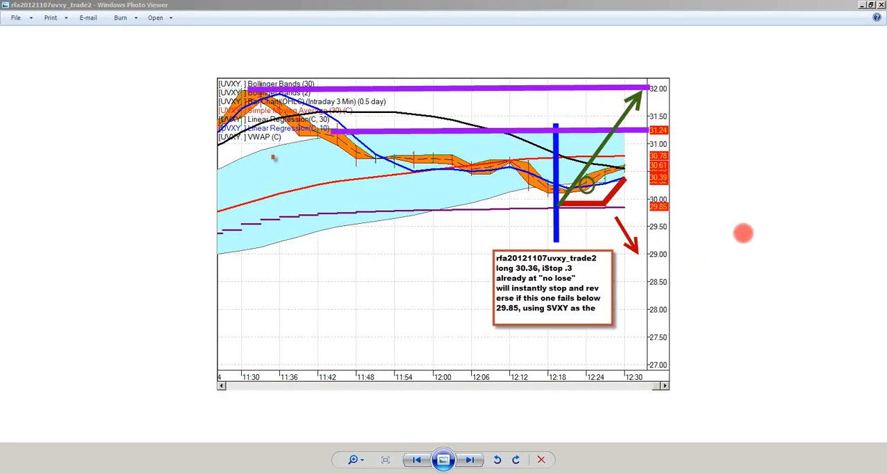
{"action": "mouse_move", "coordinate": [692, 230]}
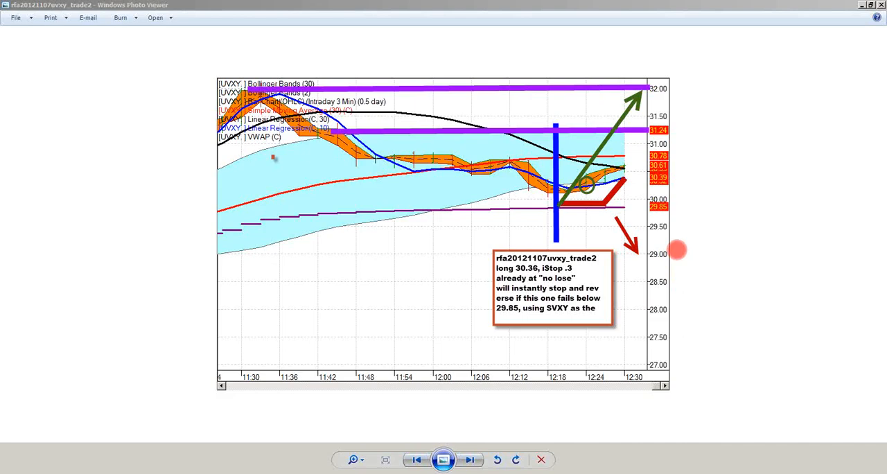
{"action": "mouse_move", "coordinate": [681, 61]}
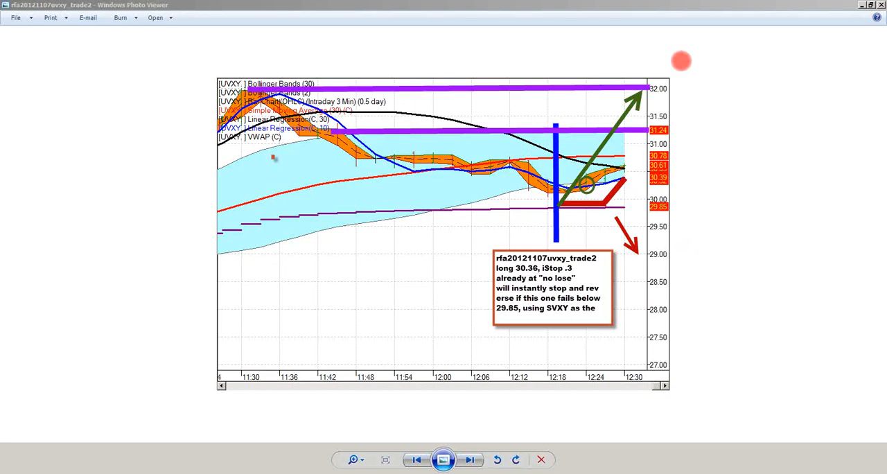
{"action": "mouse_move", "coordinate": [705, 329]}
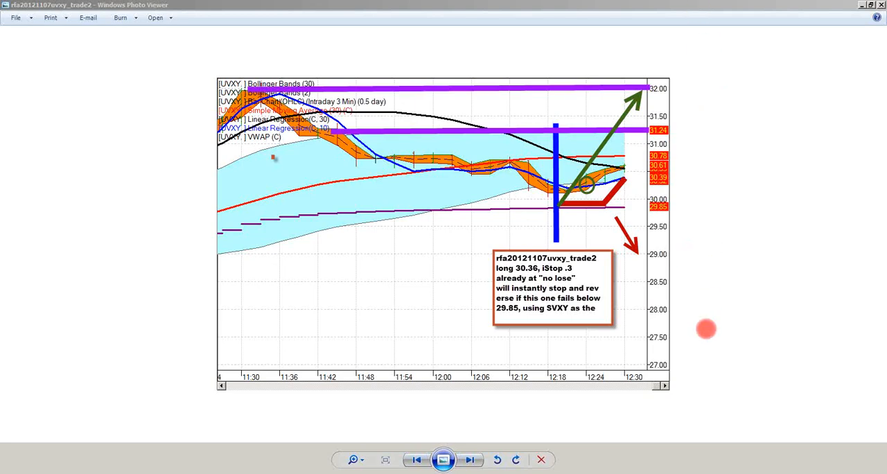
{"action": "mouse_move", "coordinate": [690, 344]}
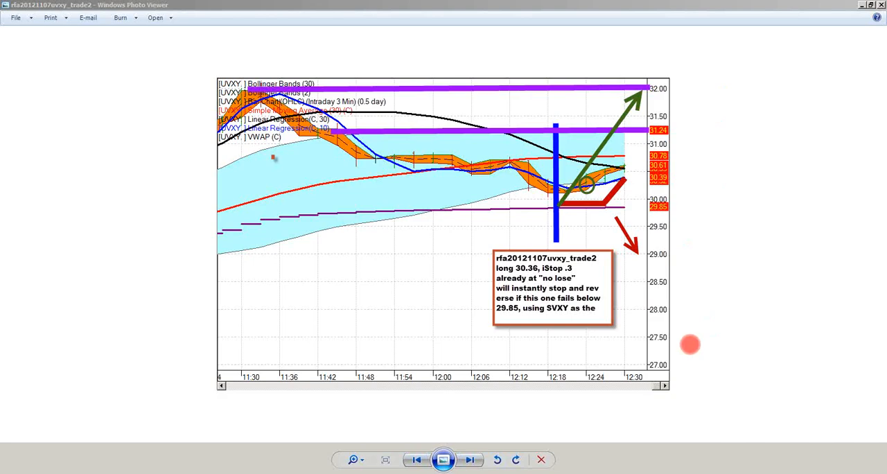
{"action": "mouse_move", "coordinate": [801, 308]}
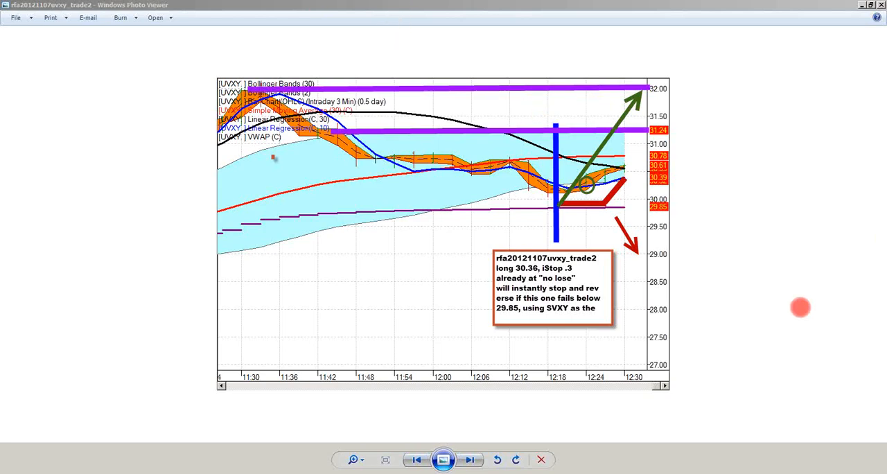
{"action": "mouse_move", "coordinate": [693, 342]}
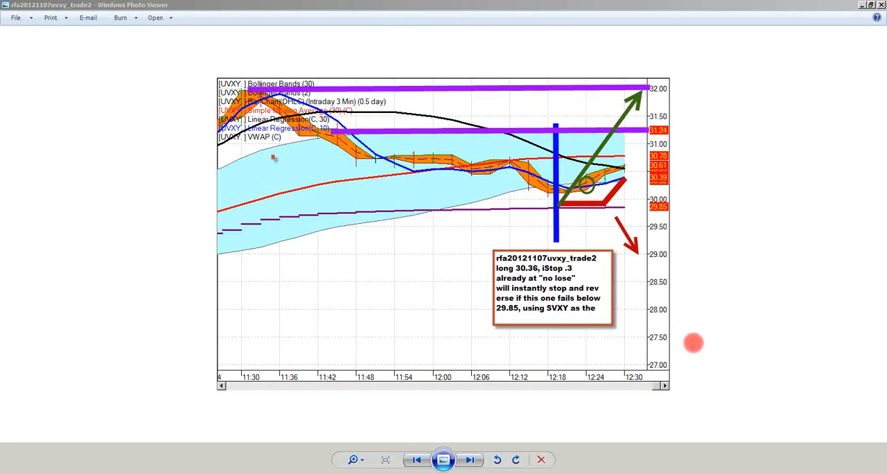